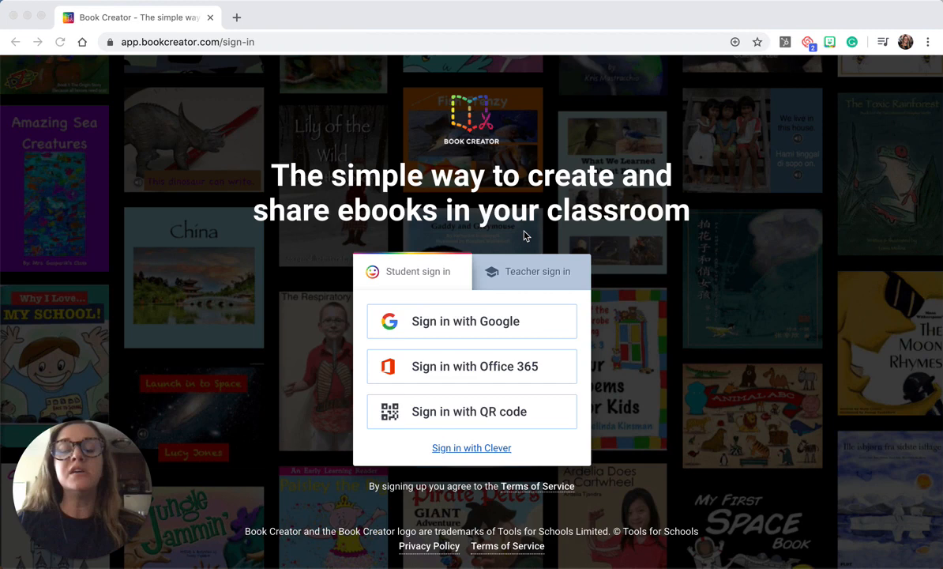
mouse_move(511, 114)
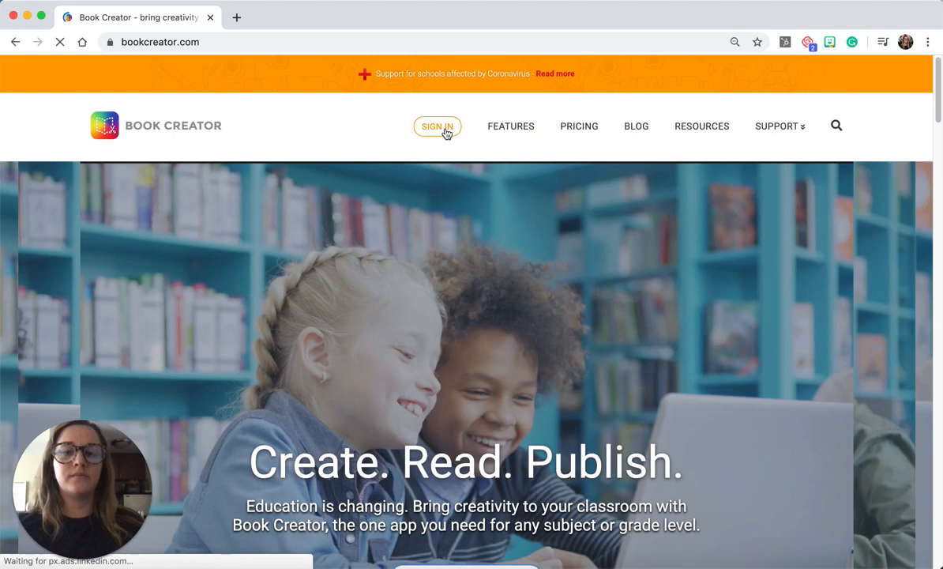
Step: Compare the Teacher sign-in options with the Student ones and settle on Student sign in
click(437, 125)
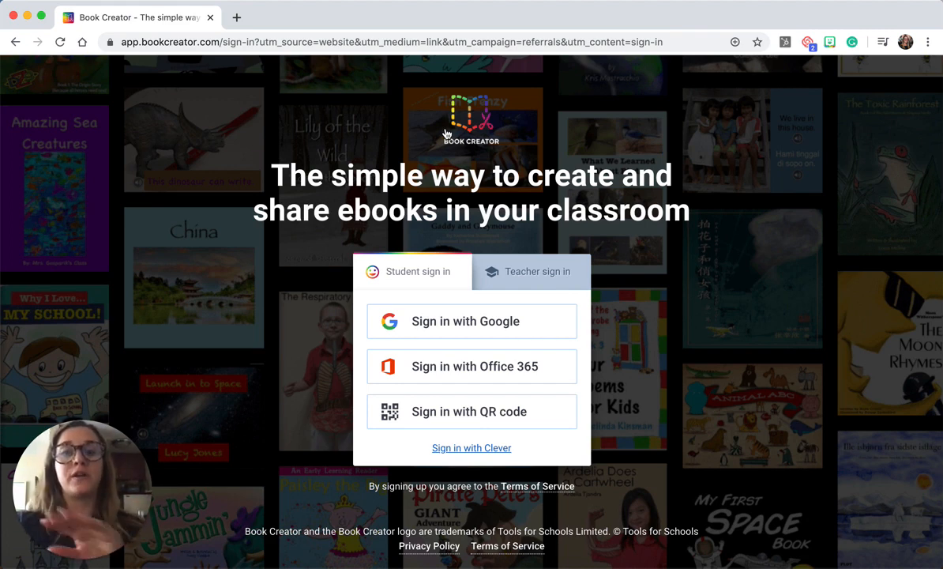
mouse_move(475, 29)
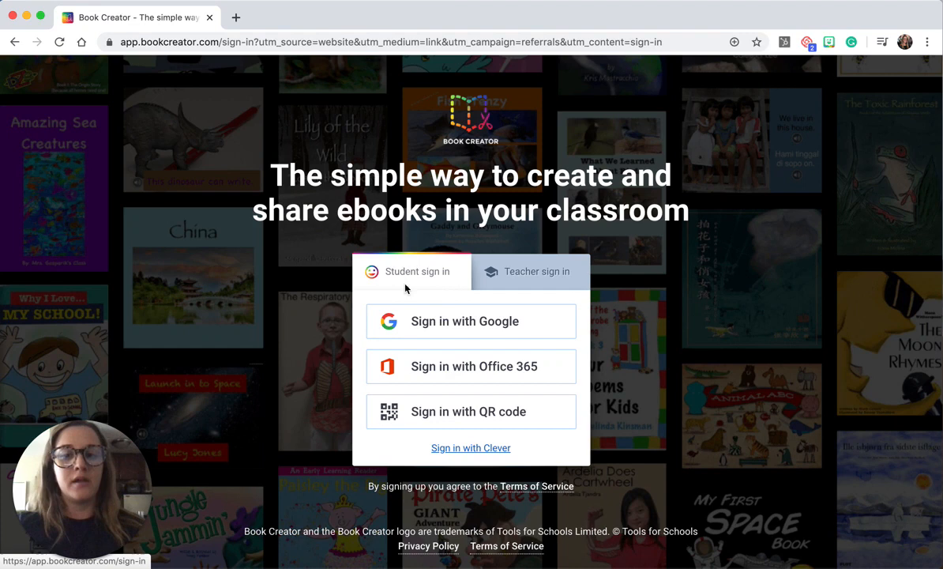
click(530, 271)
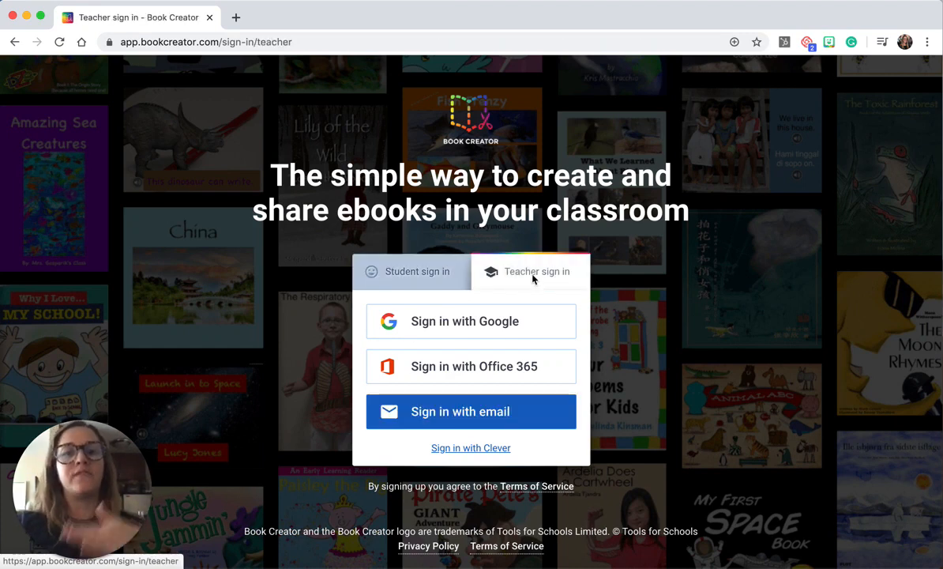
click(411, 271)
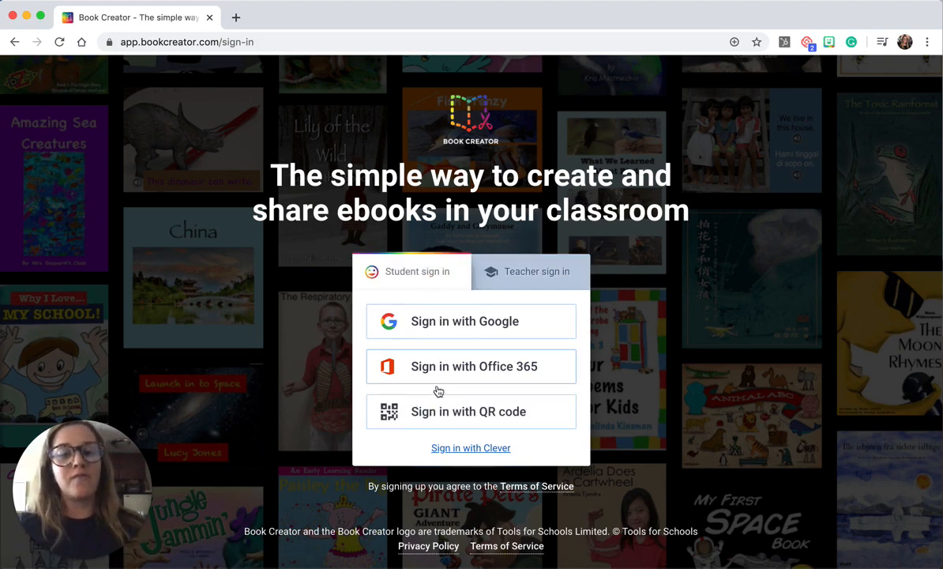
mouse_move(492, 449)
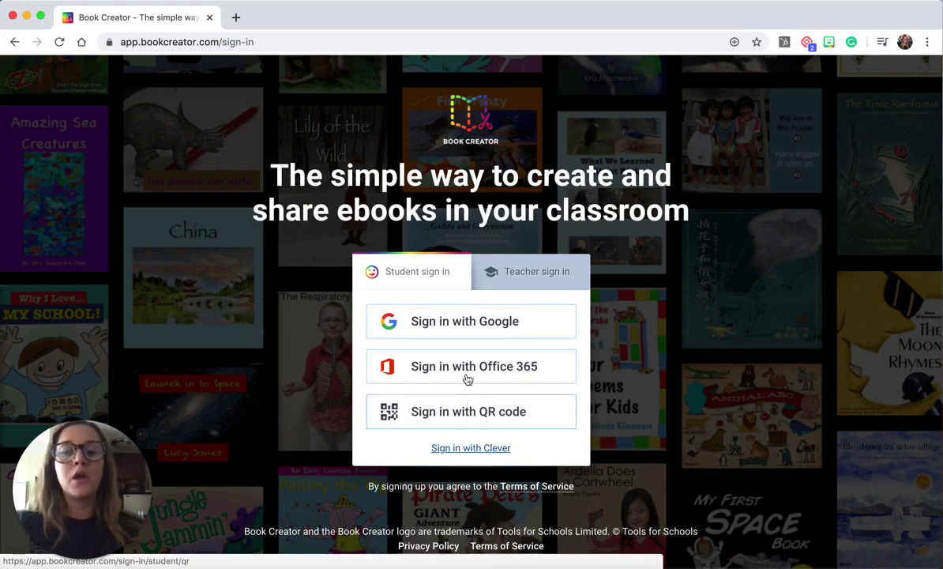
mouse_move(458, 332)
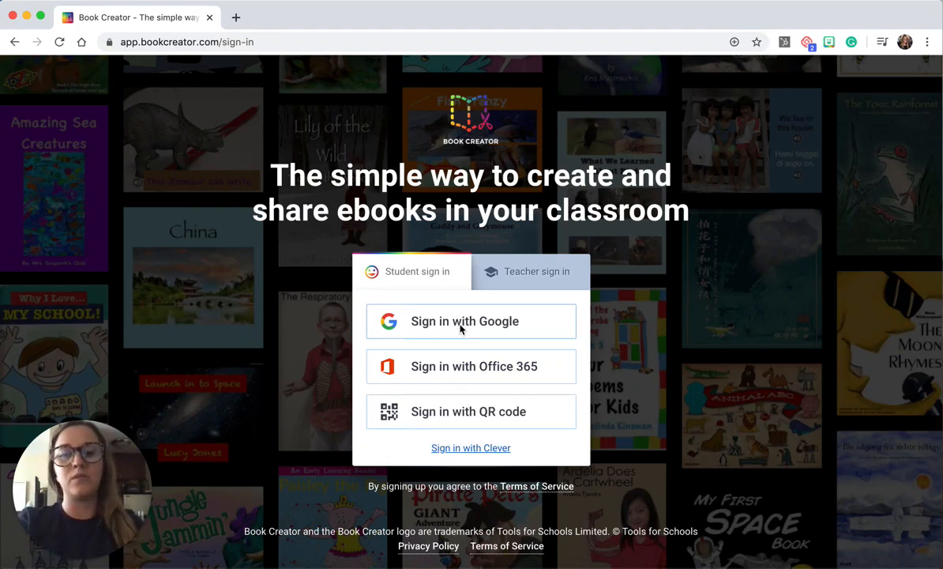
Step: Sign in with Google to reach the Remote Learning library bookshelf
click(464, 321)
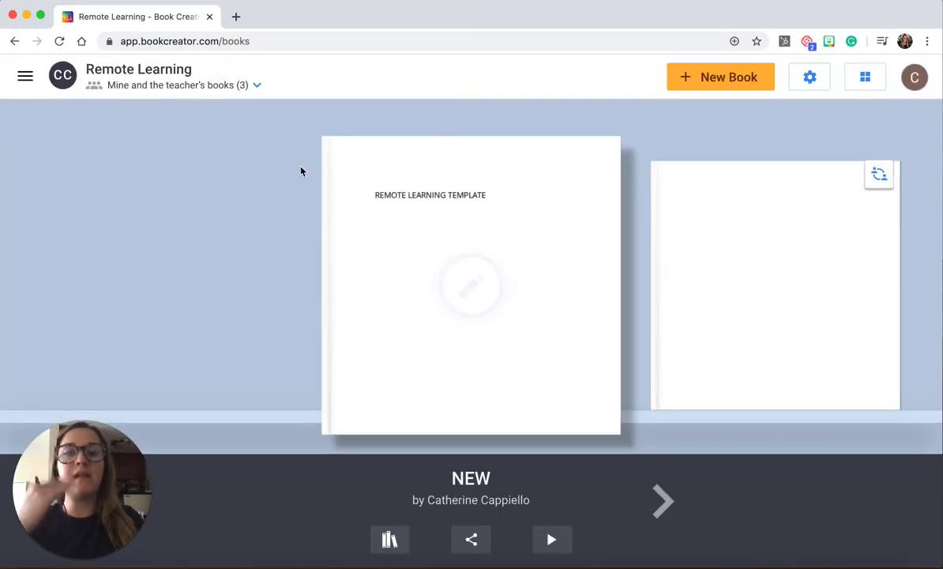
Step: Show the My Libraries panel listing the Remote Learning library
click(27, 76)
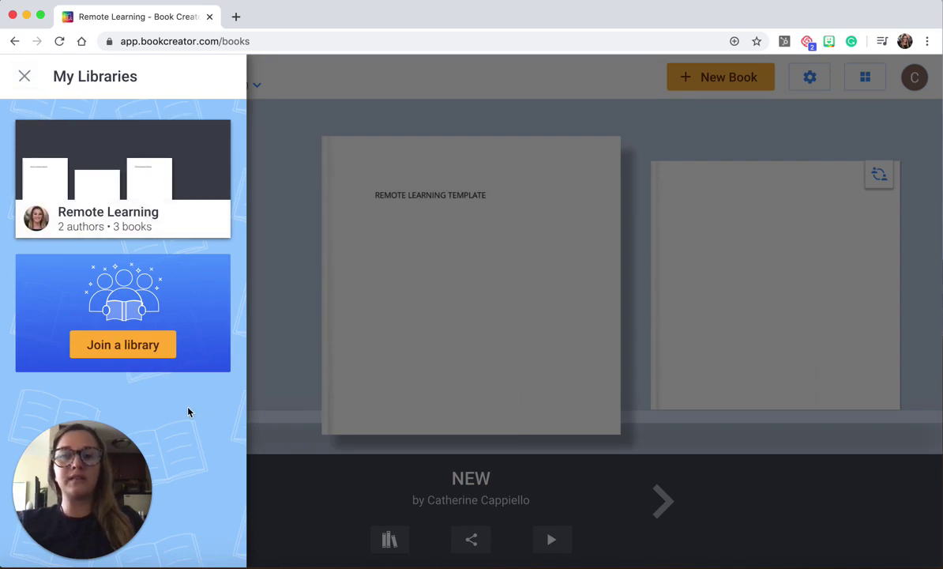
mouse_move(154, 253)
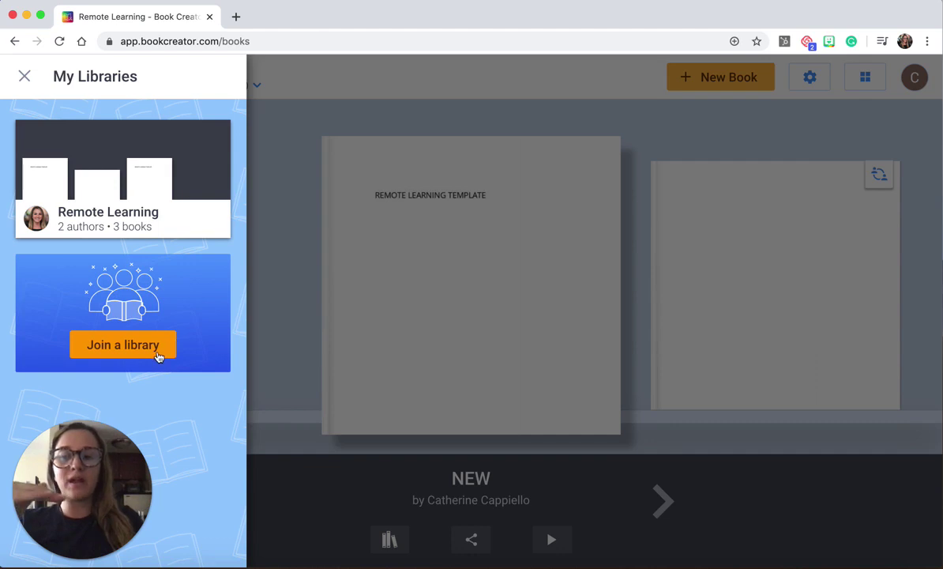
mouse_move(138, 332)
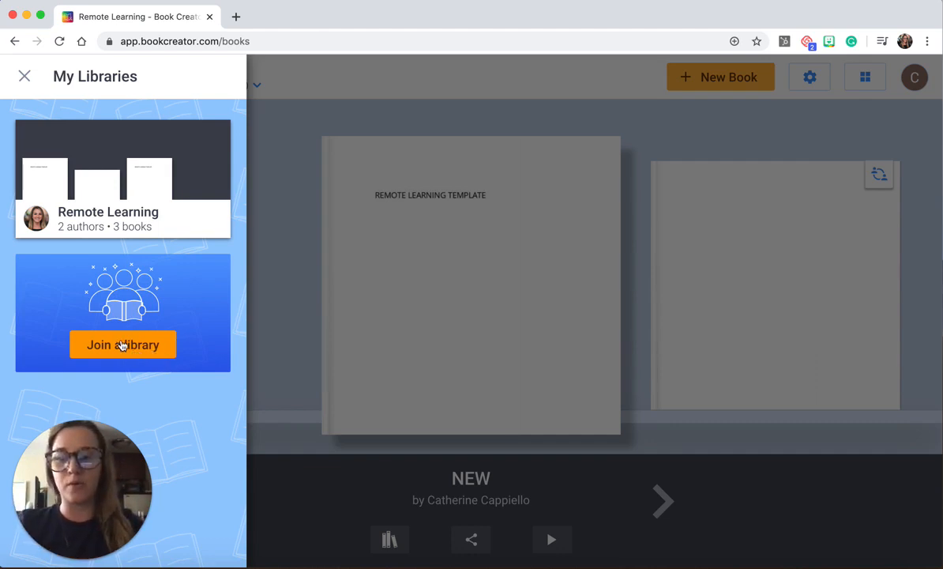
click(123, 344)
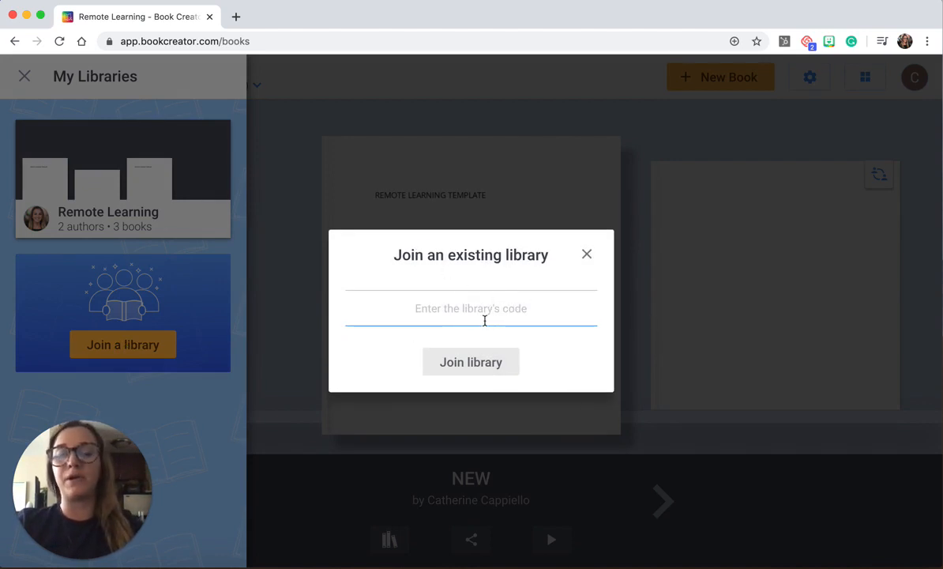
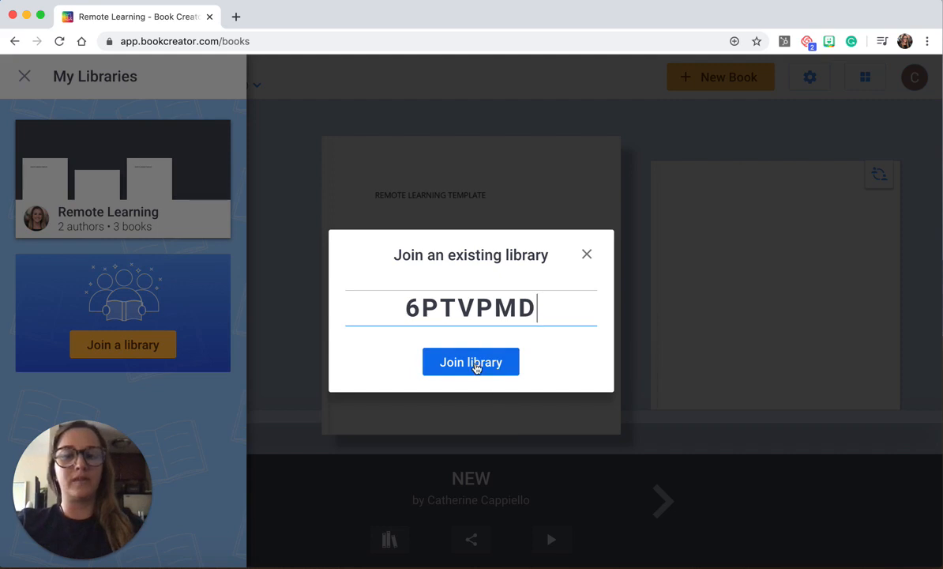
click(470, 361)
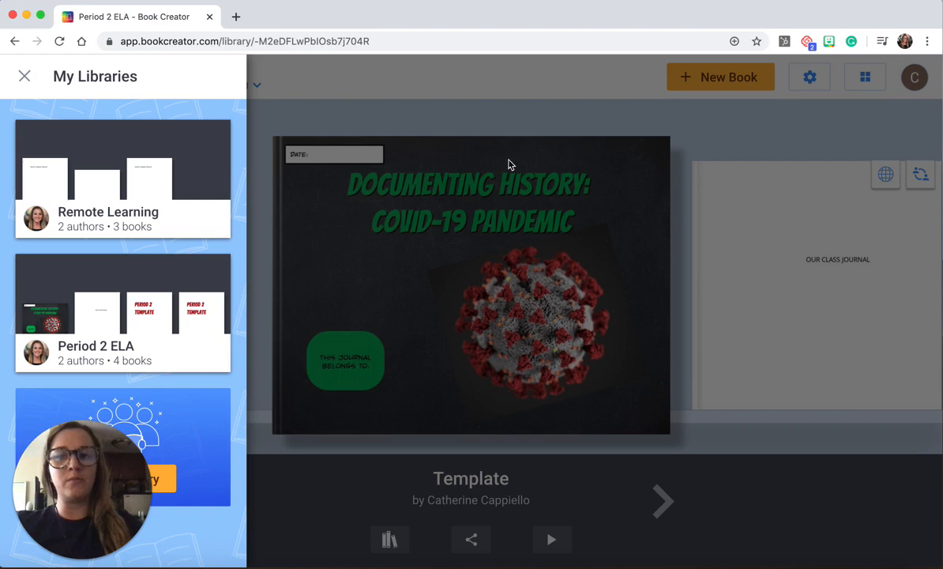
Step: Close and reopen My Libraries to review Remote Learning and Period 2 ELA together
click(22, 77)
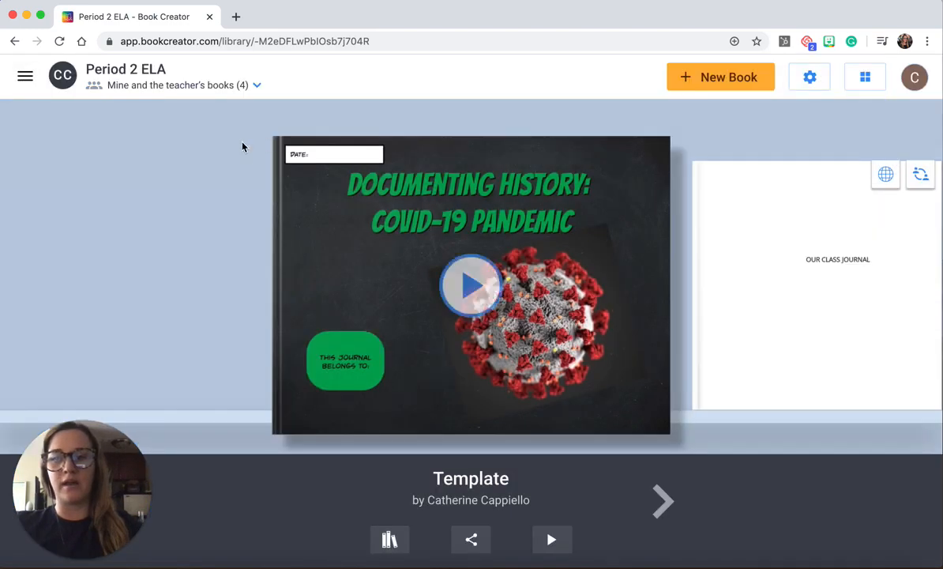
click(27, 77)
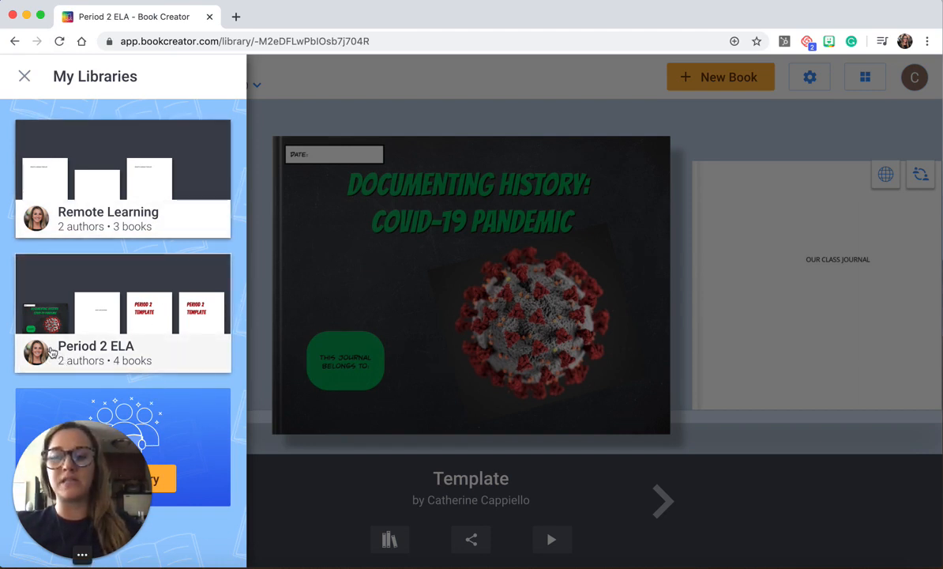
mouse_move(142, 321)
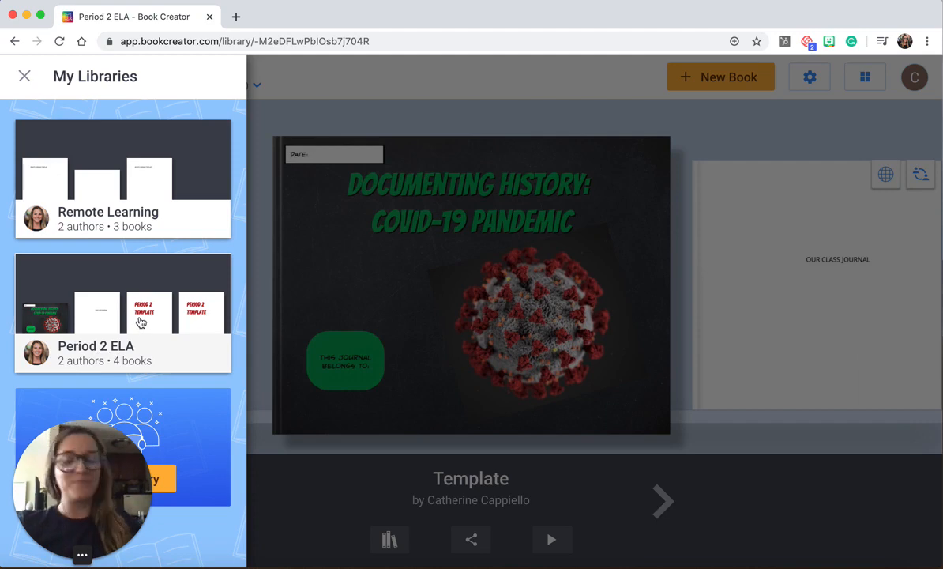
mouse_move(97, 353)
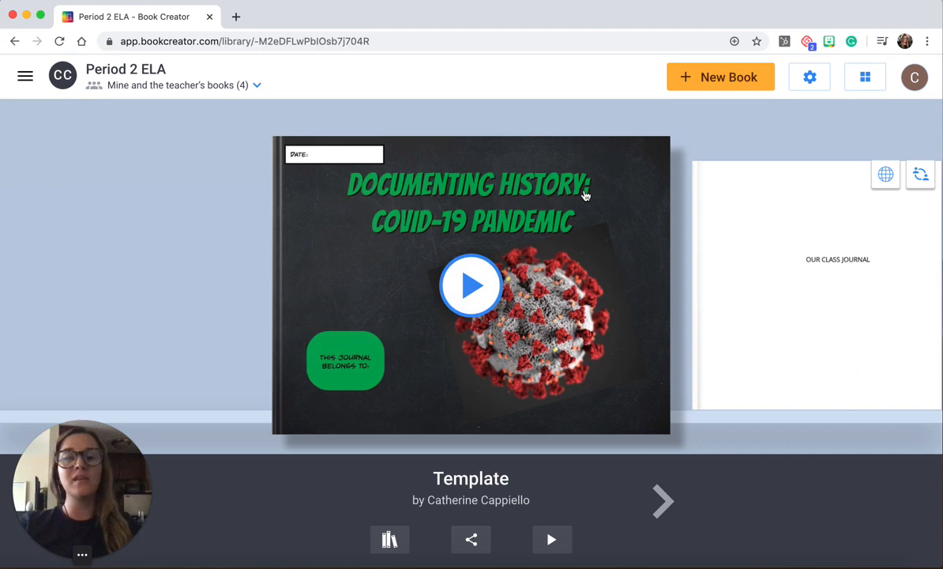
mouse_move(585, 195)
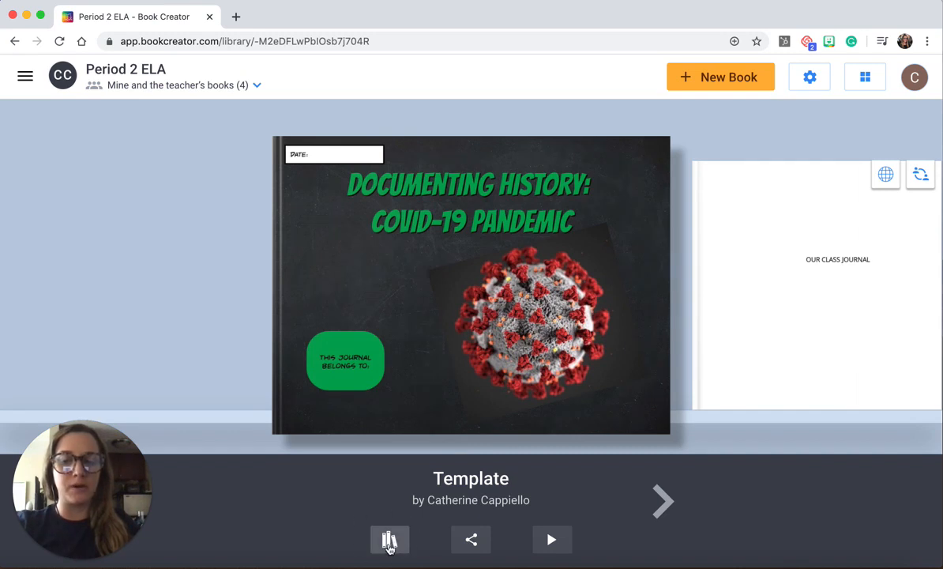
Step: Copy the Template book into the Period 2 ELA library
click(390, 539)
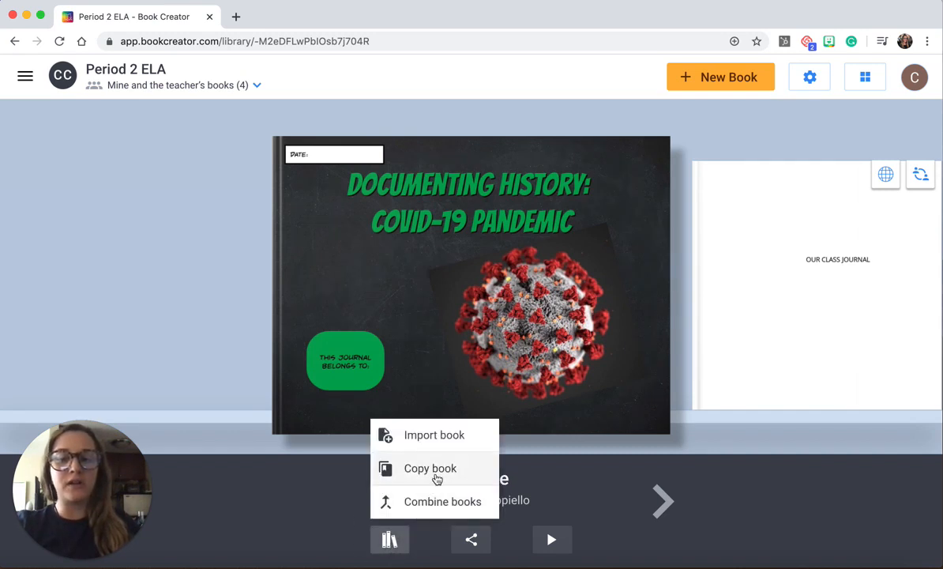
click(430, 469)
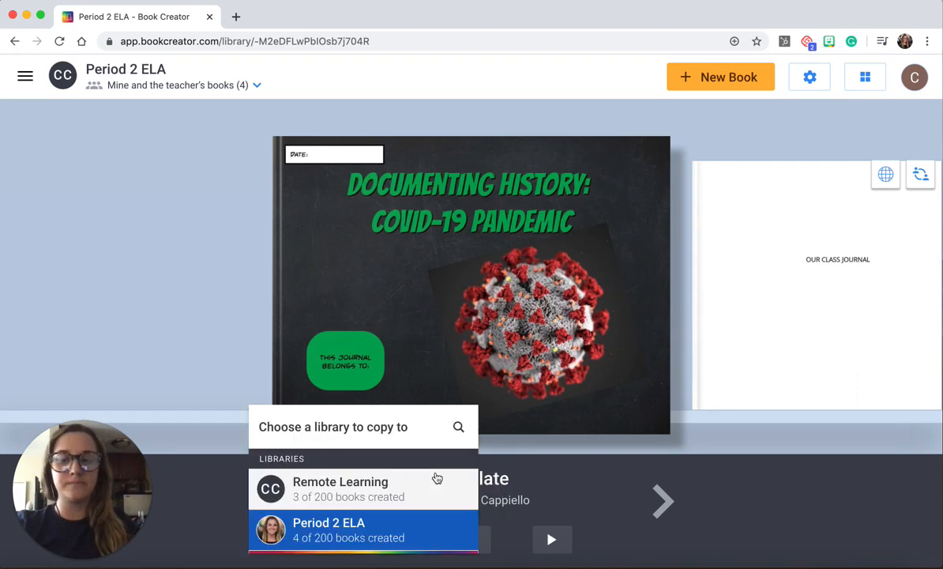
mouse_move(421, 541)
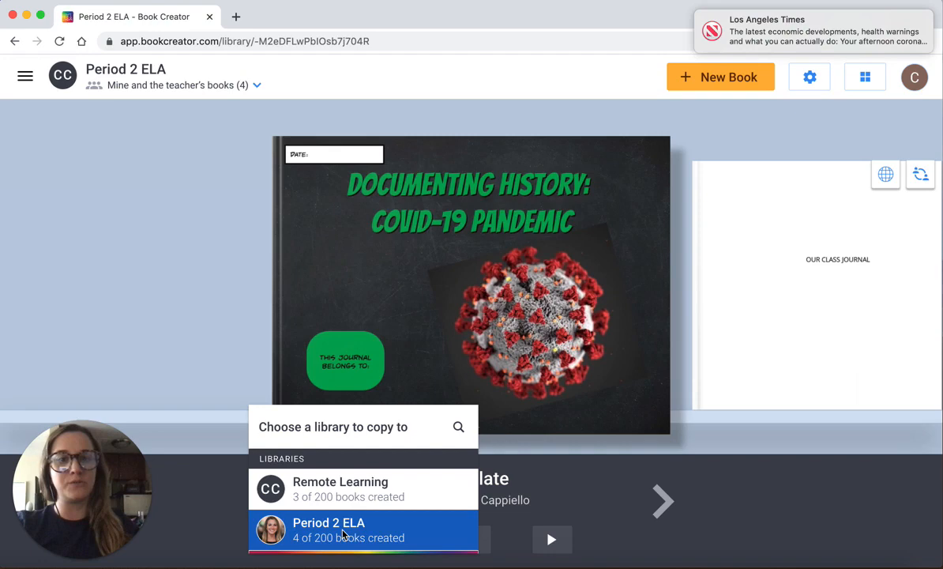
click(347, 529)
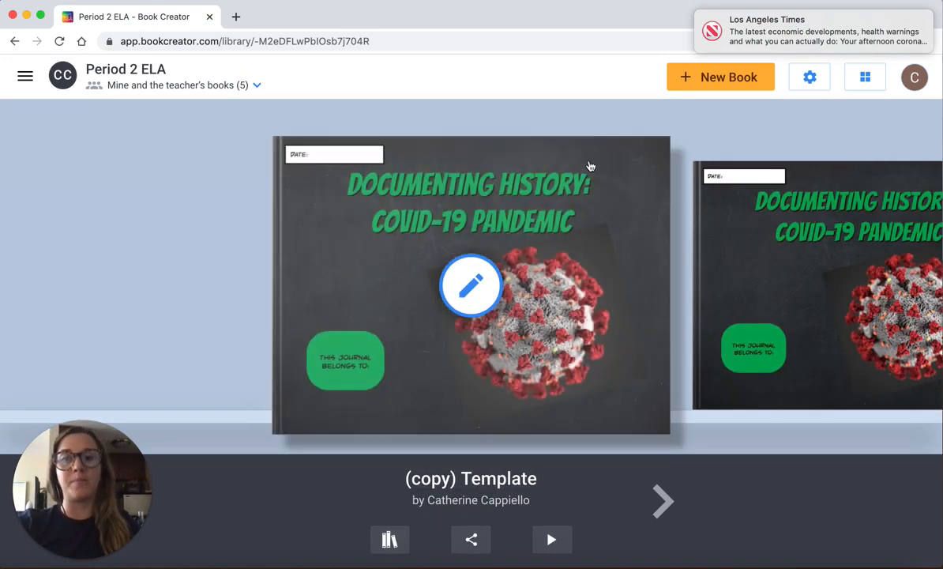
mouse_move(574, 165)
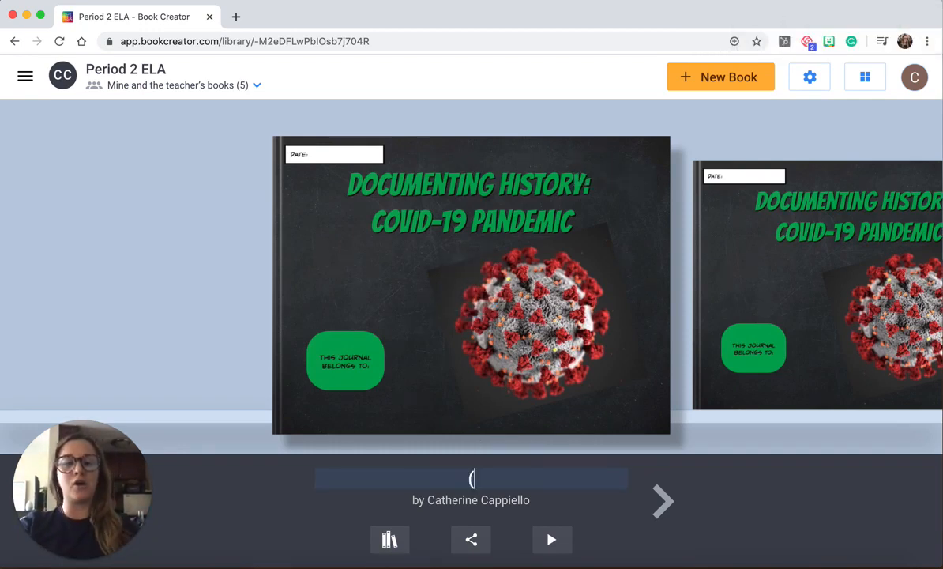
Step: Title the copied book 'Johnny's Journal', choosing it from the suggestions
text(Johnn)
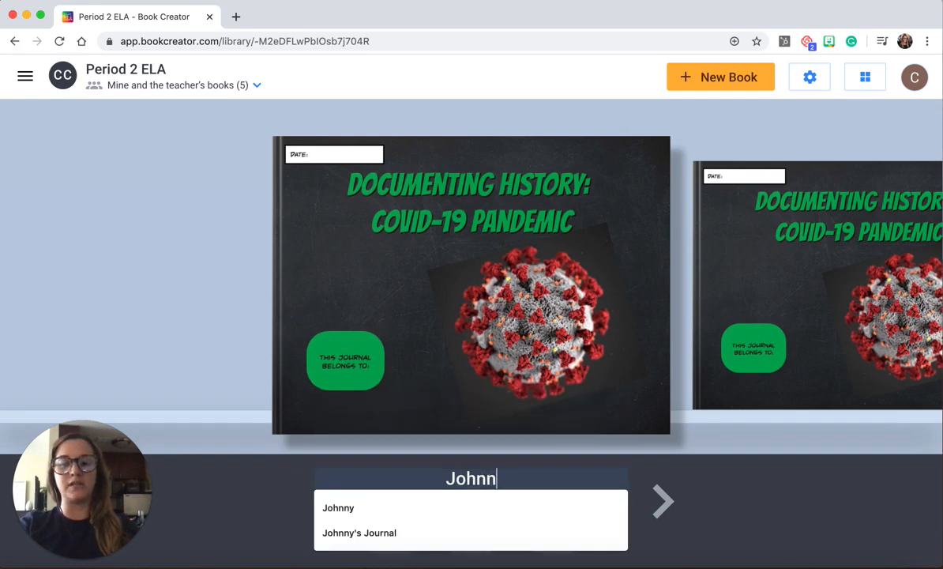
click(360, 533)
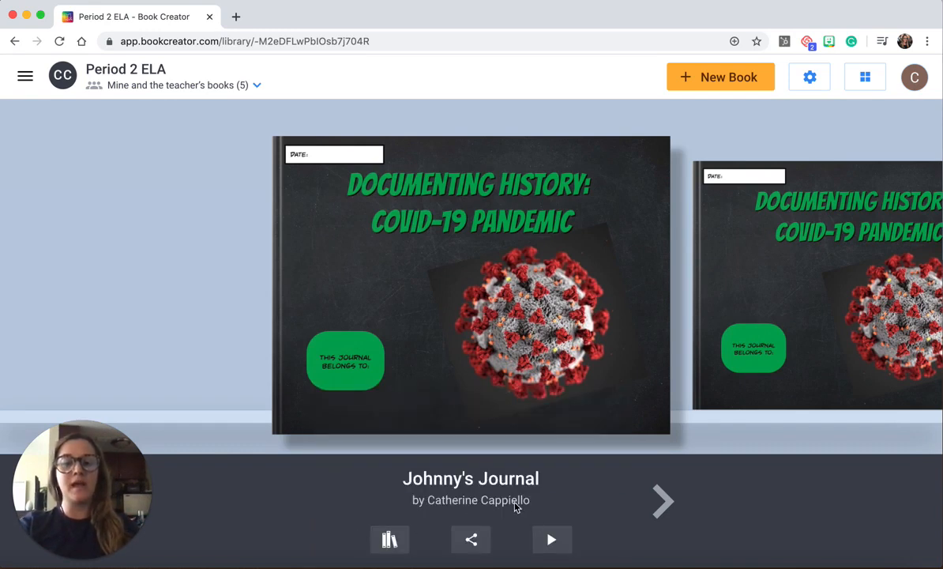
mouse_move(496, 490)
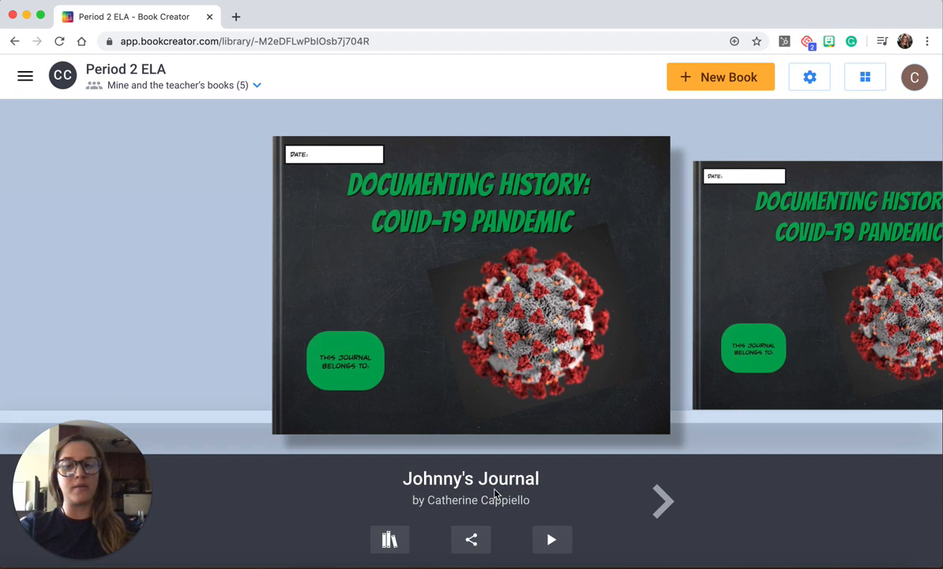
double_click(505, 500)
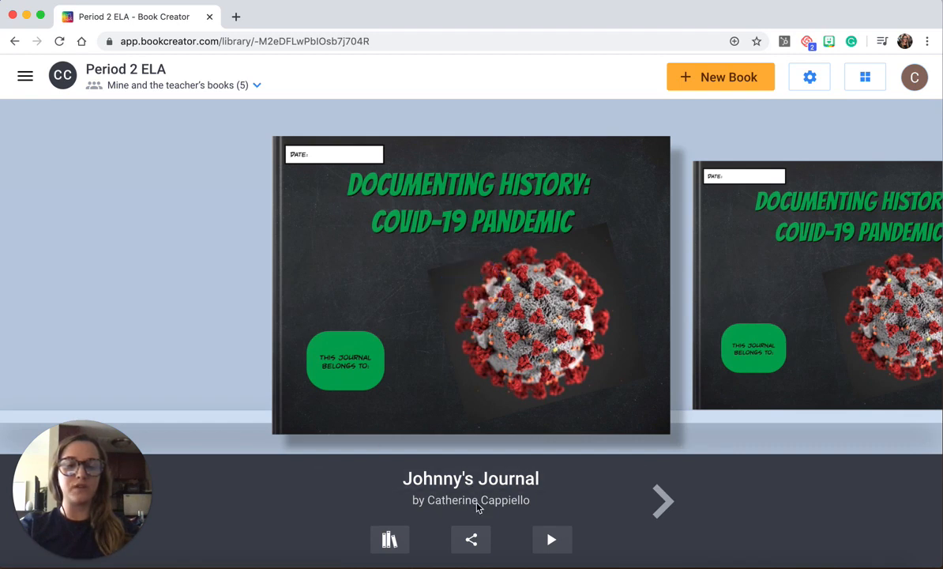
double_click(507, 478)
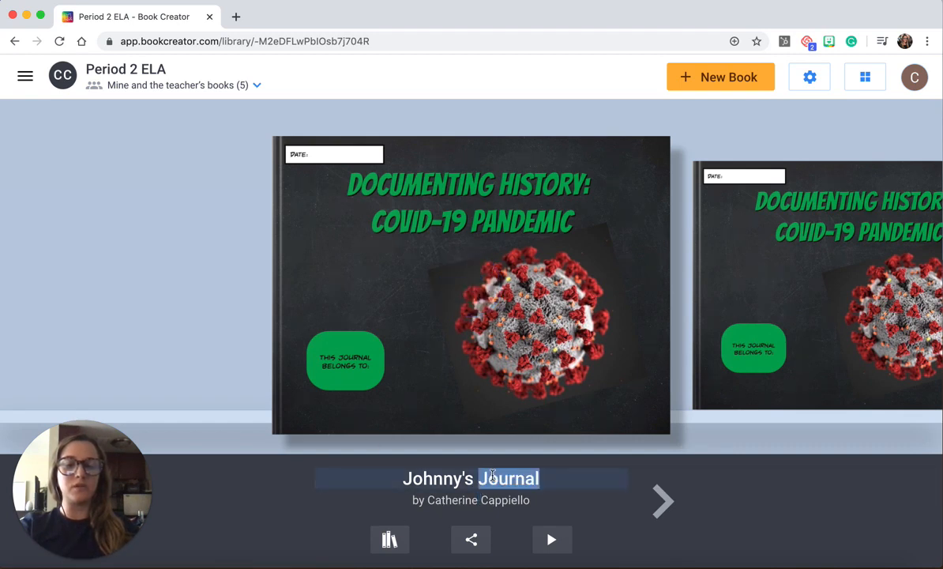
double_click(504, 500)
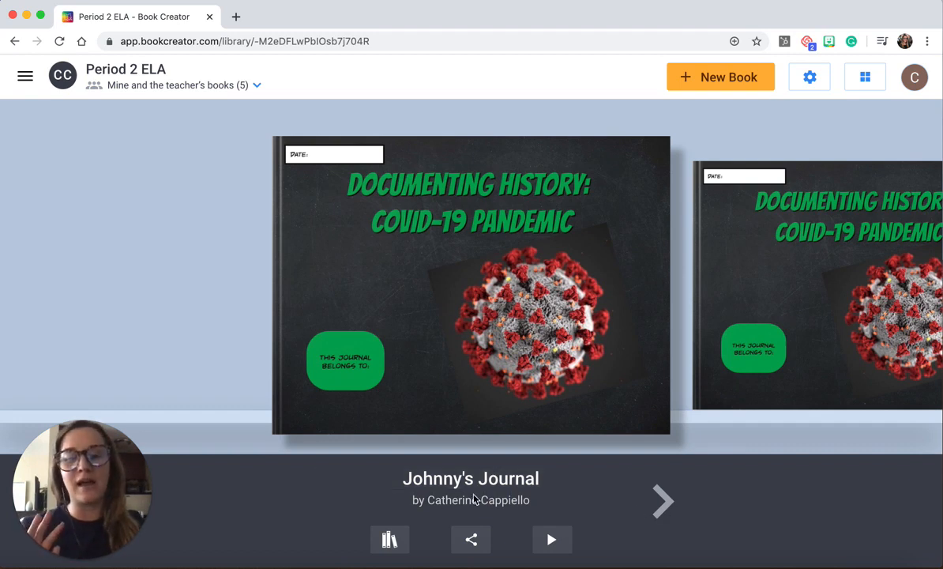
mouse_move(470, 287)
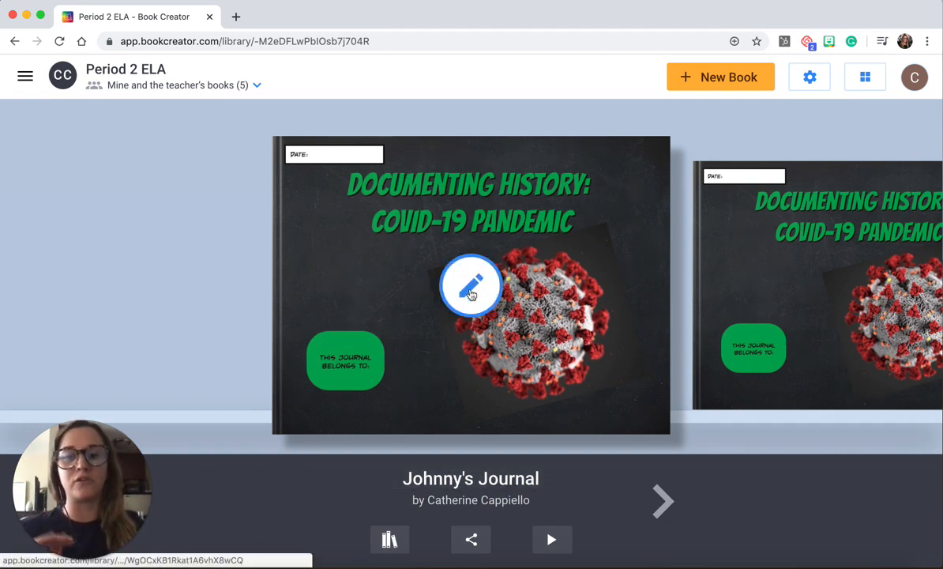
mouse_move(470, 285)
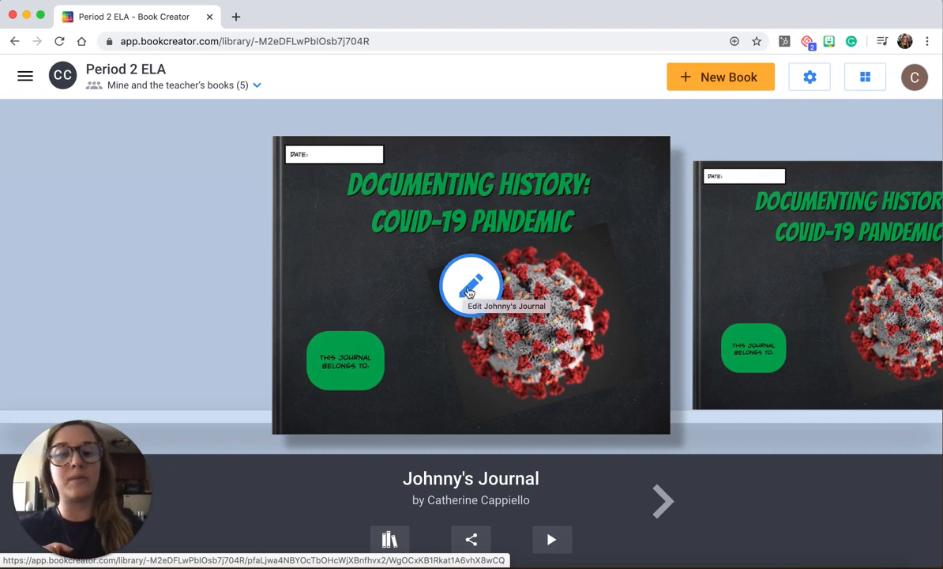
Step: Open Johnny's Journal for editing and select the cover's date box
click(471, 285)
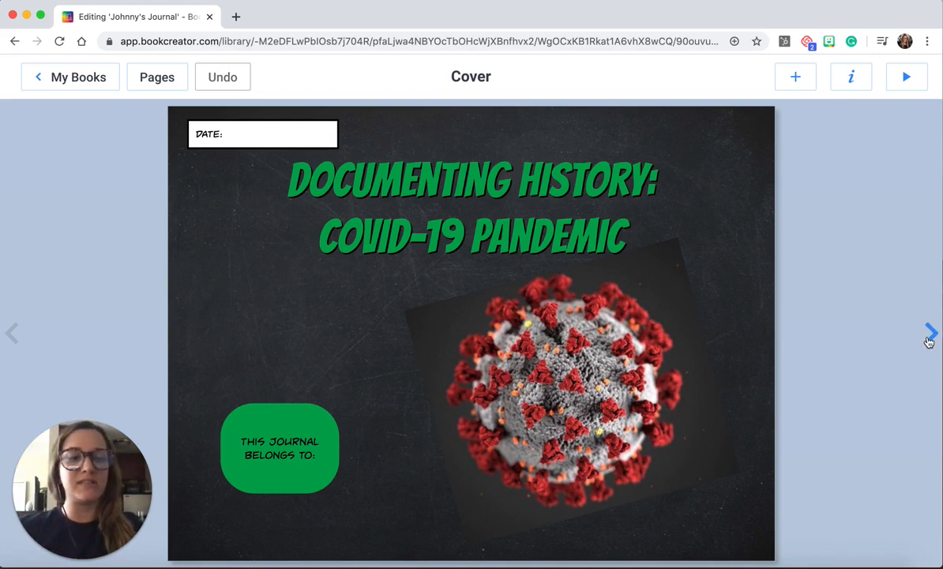
click(932, 333)
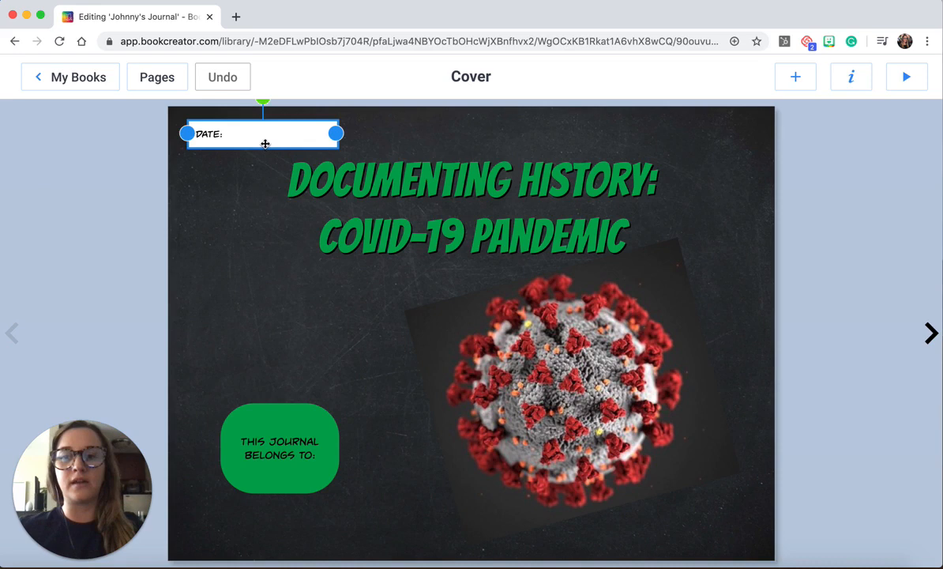
Step: Fill in the cover's date box to read DATE: 03/17
double_click(264, 143)
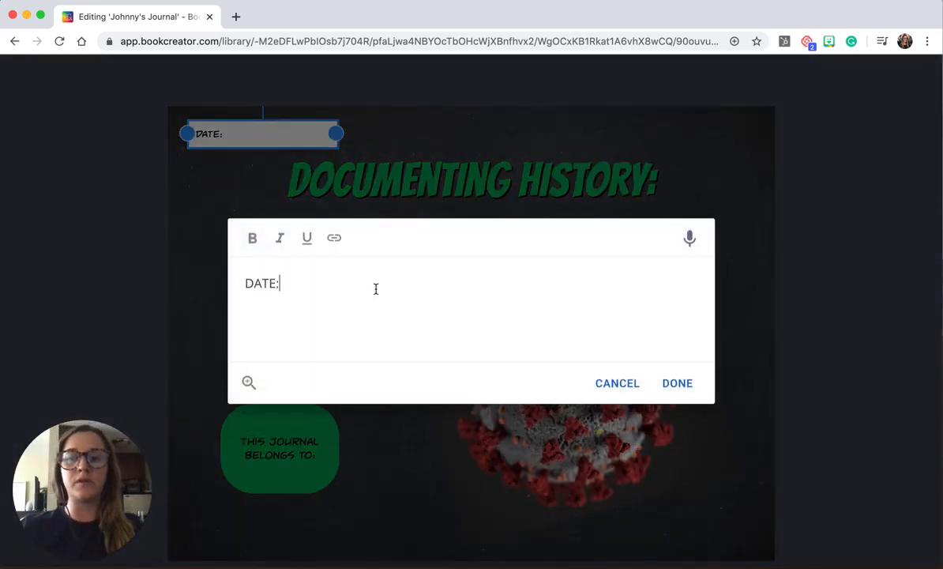
text(0)
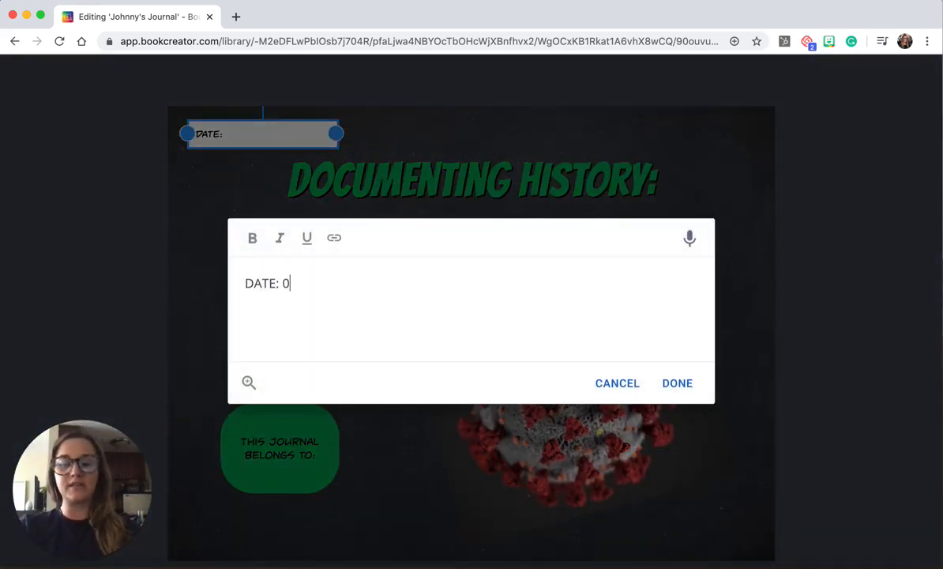
text(3/17)
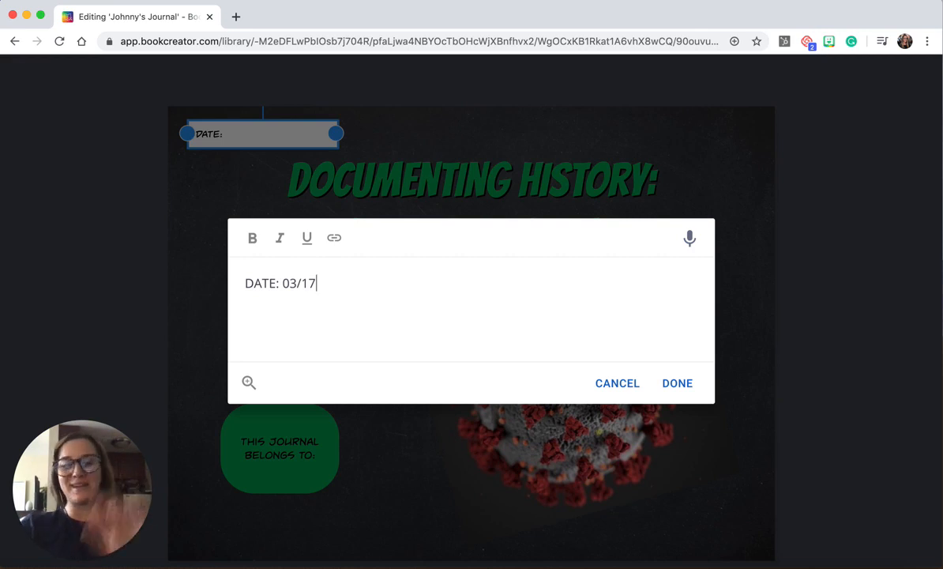
click(677, 383)
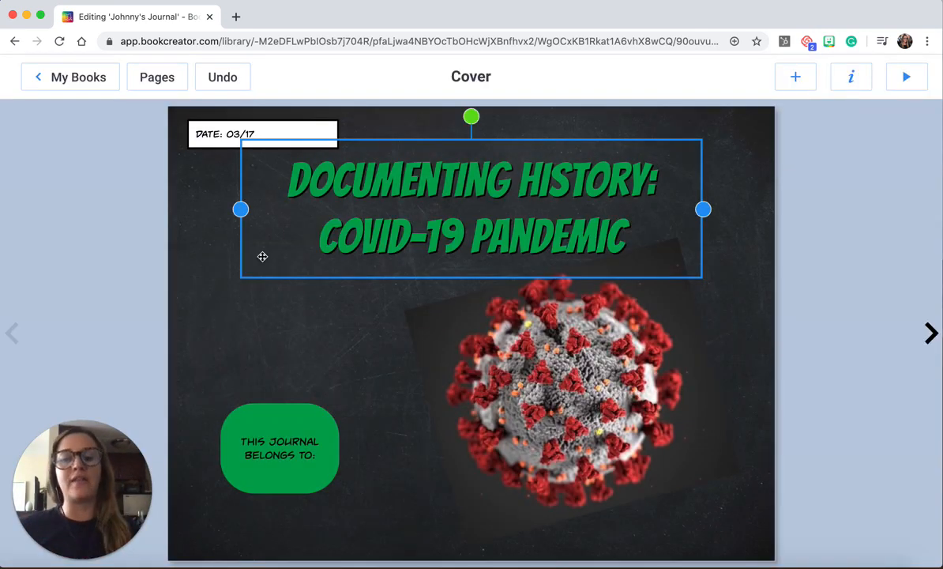
Step: Complete the ownership line to read THIS JOURNAL BELONGS TO: JOHNNY
click(279, 448)
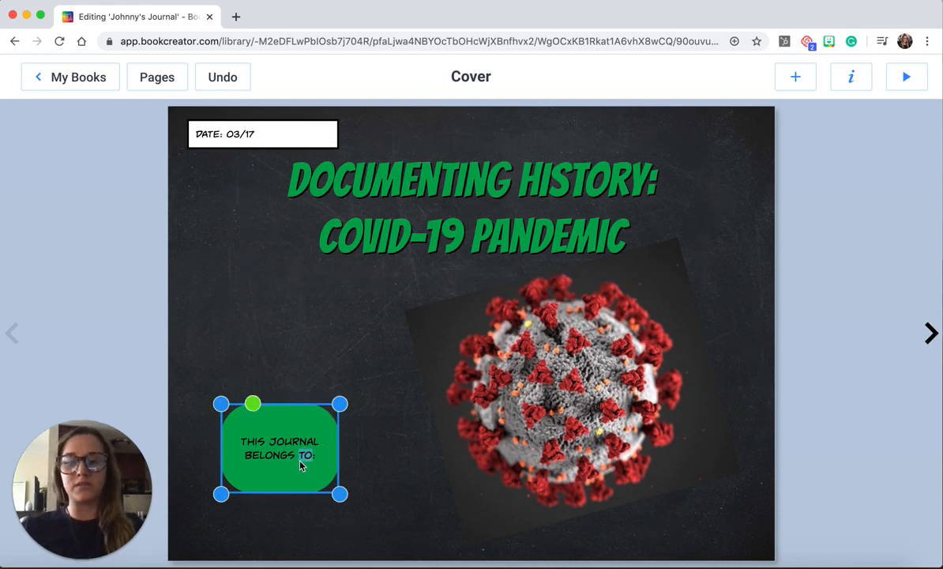
text(JOHN)
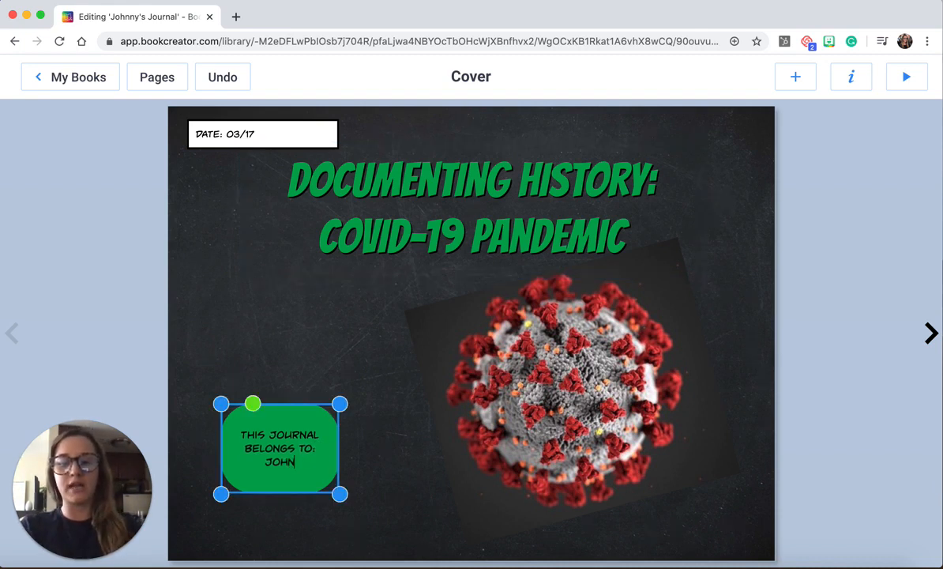
click(397, 479)
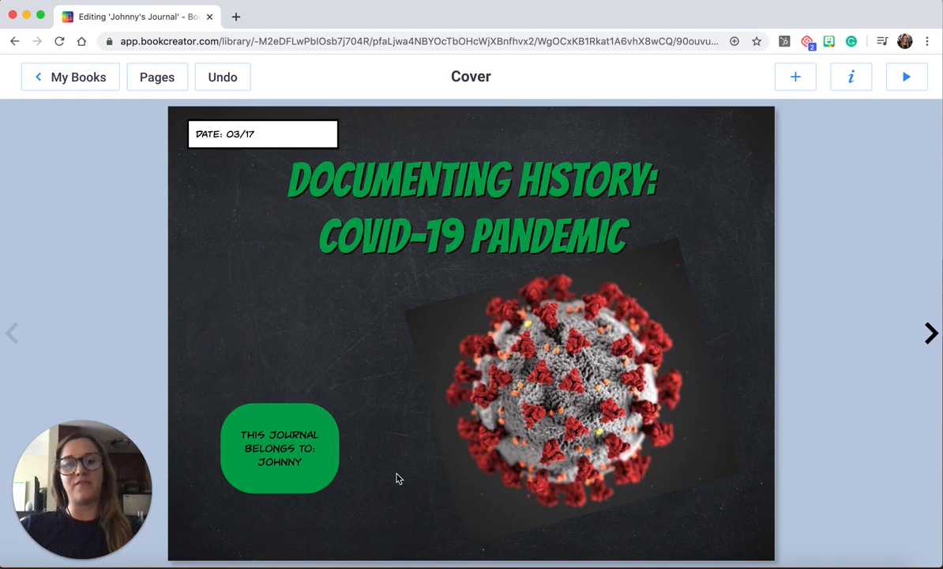
mouse_move(276, 278)
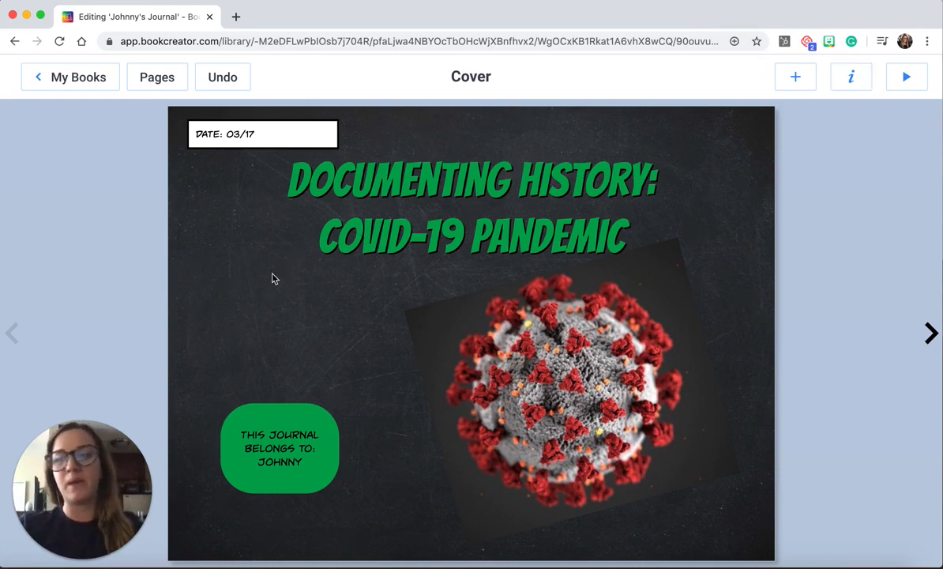
mouse_move(164, 76)
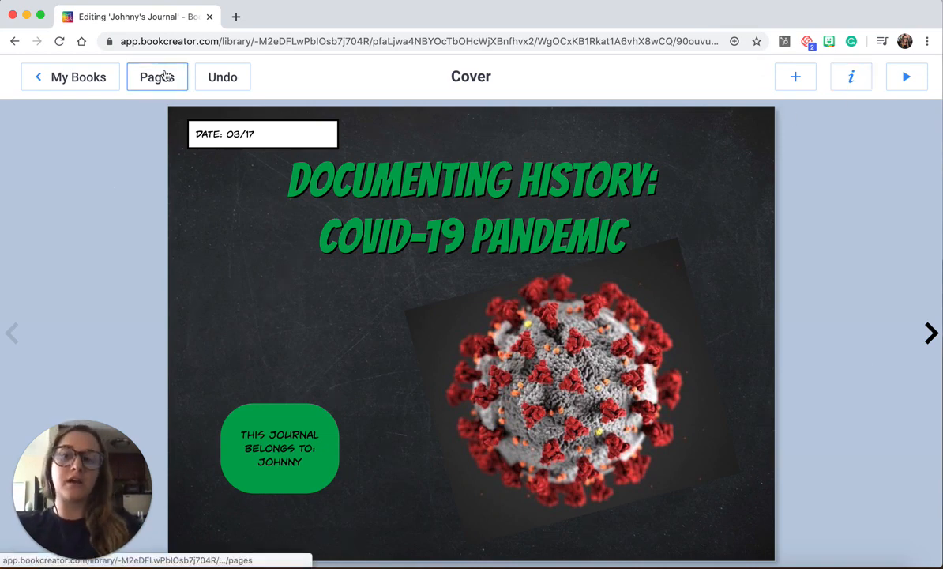
Step: Duplicate page 3 from the Pages overview for an eighth page, then return to the cover
click(155, 76)
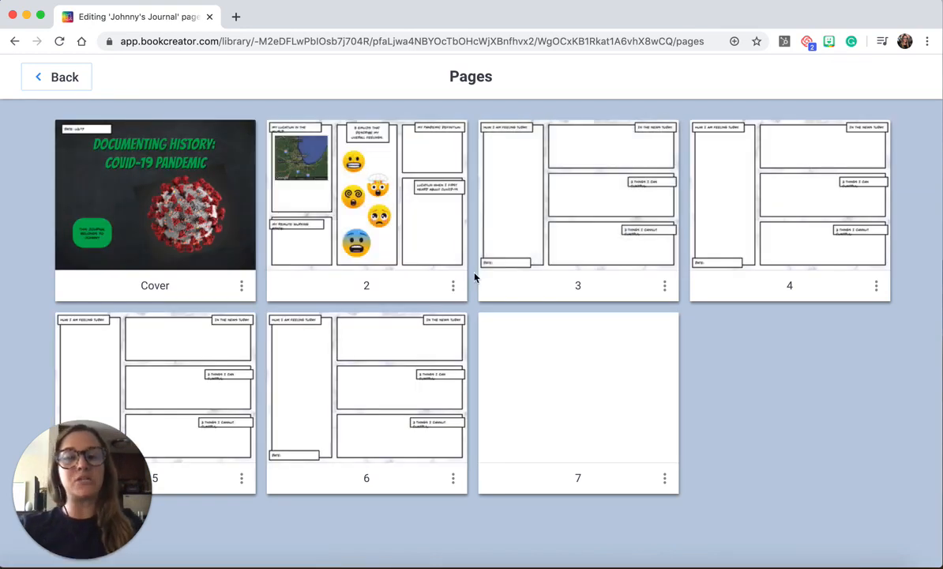
mouse_move(486, 275)
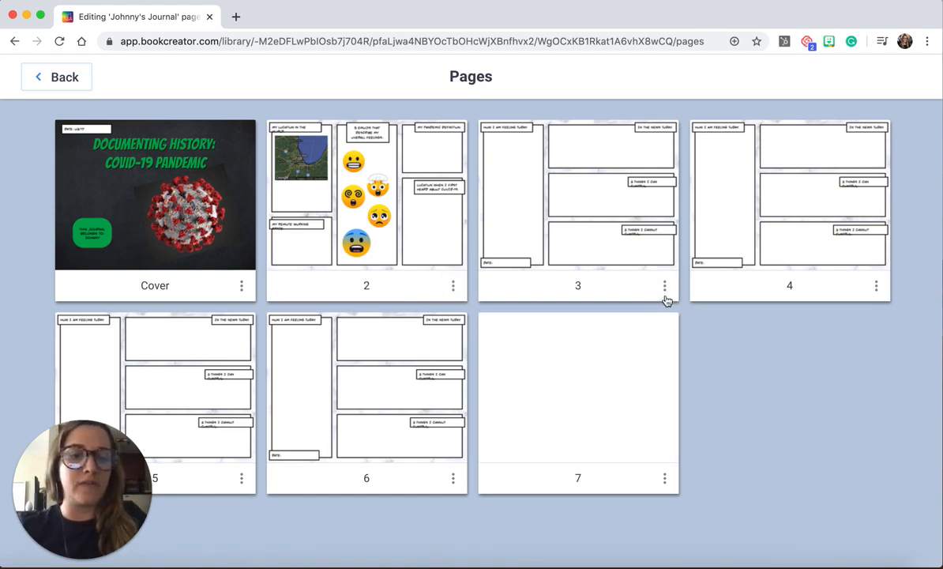
click(664, 286)
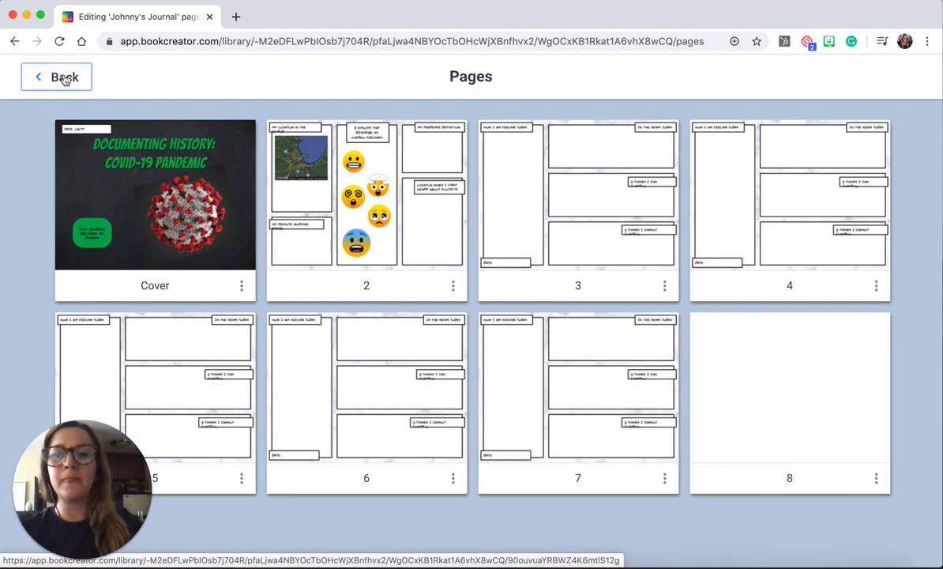
click(154, 195)
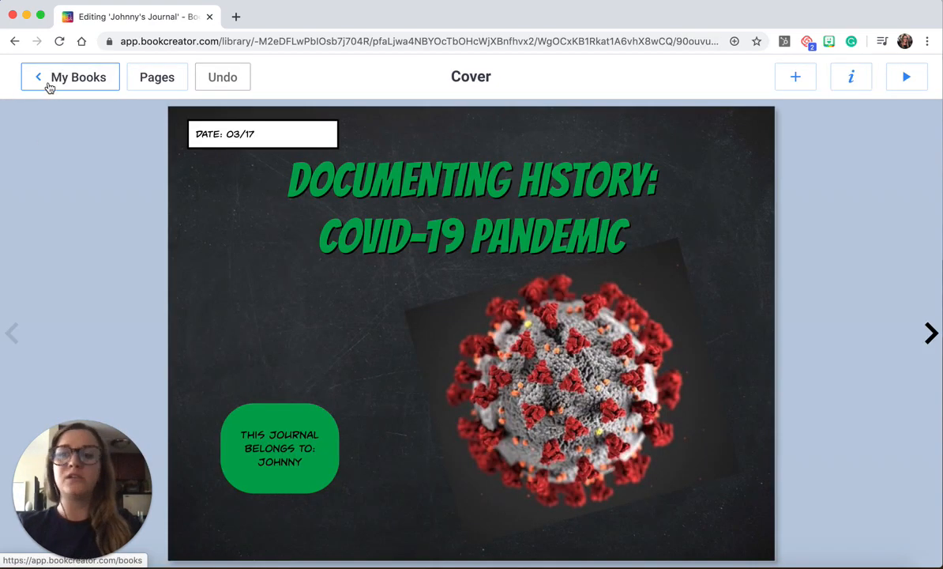
mouse_move(44, 81)
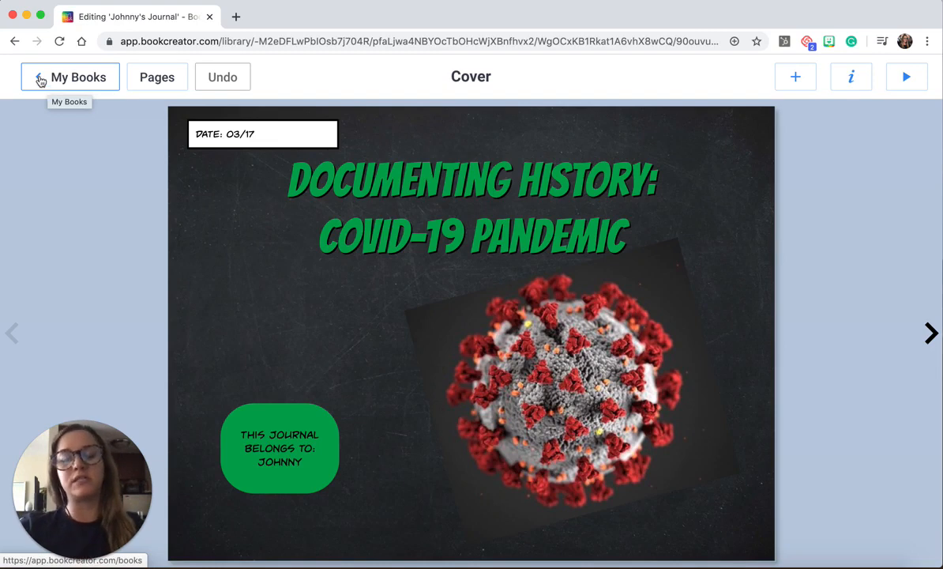
Step: Return to the shelf, browse right to the last book, then back to Johnny's Journal
click(70, 77)
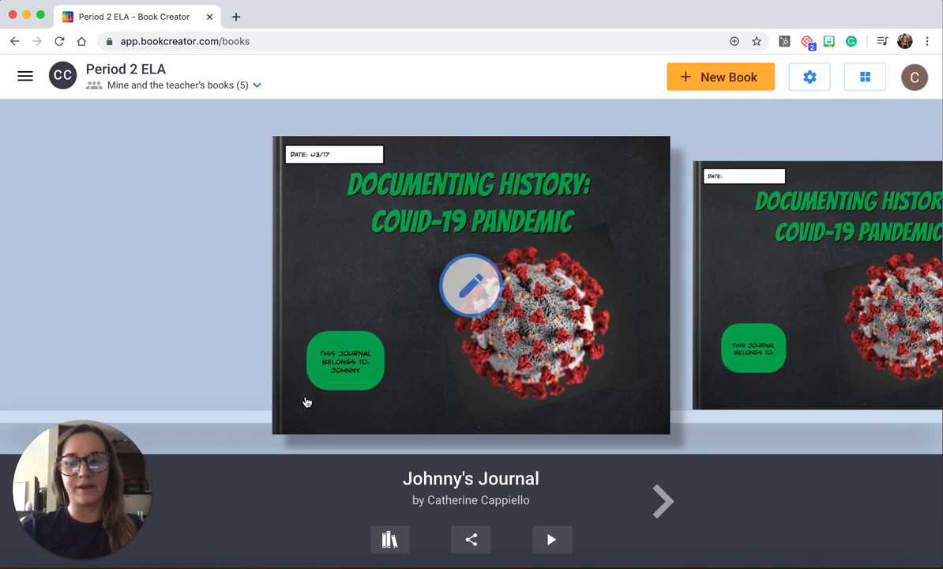
mouse_move(146, 429)
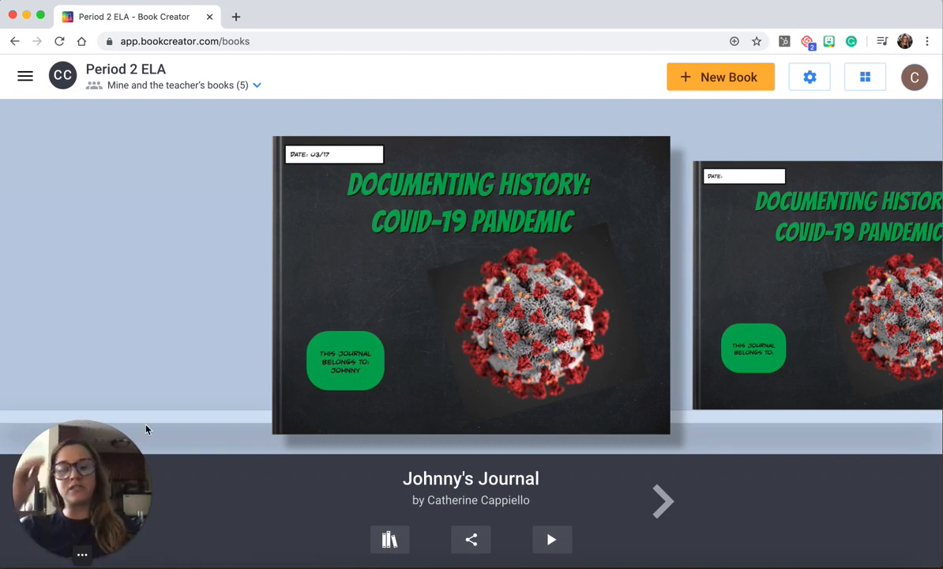
mouse_move(146, 398)
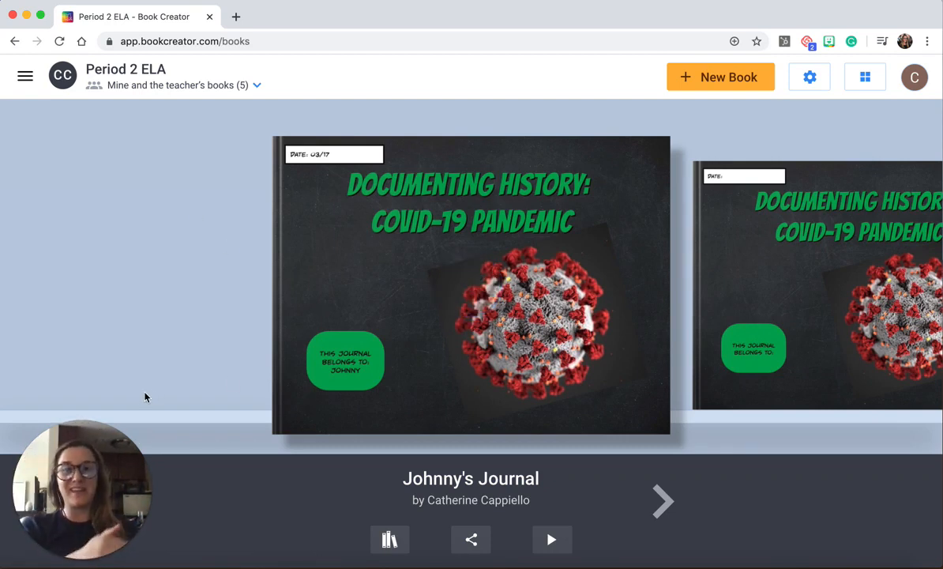
mouse_move(660, 507)
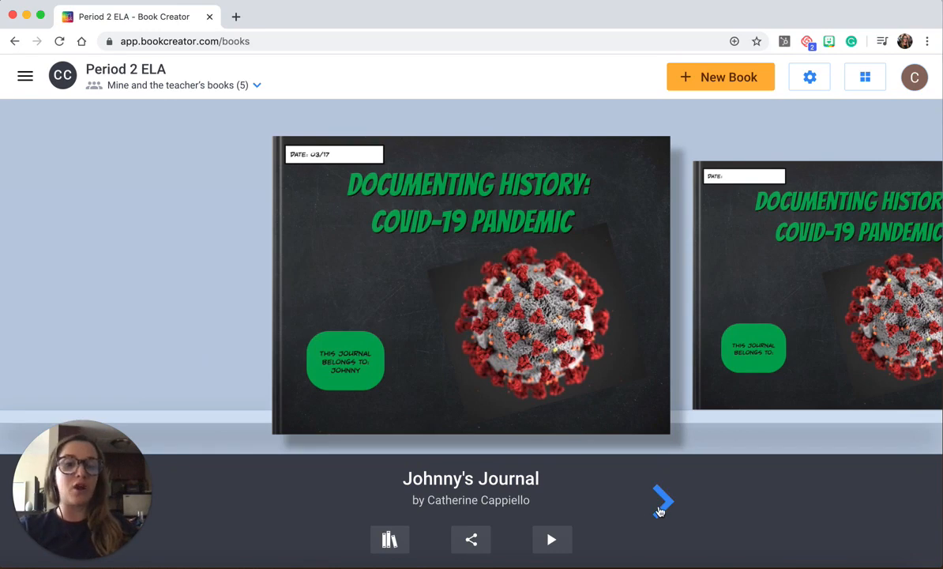
click(661, 502)
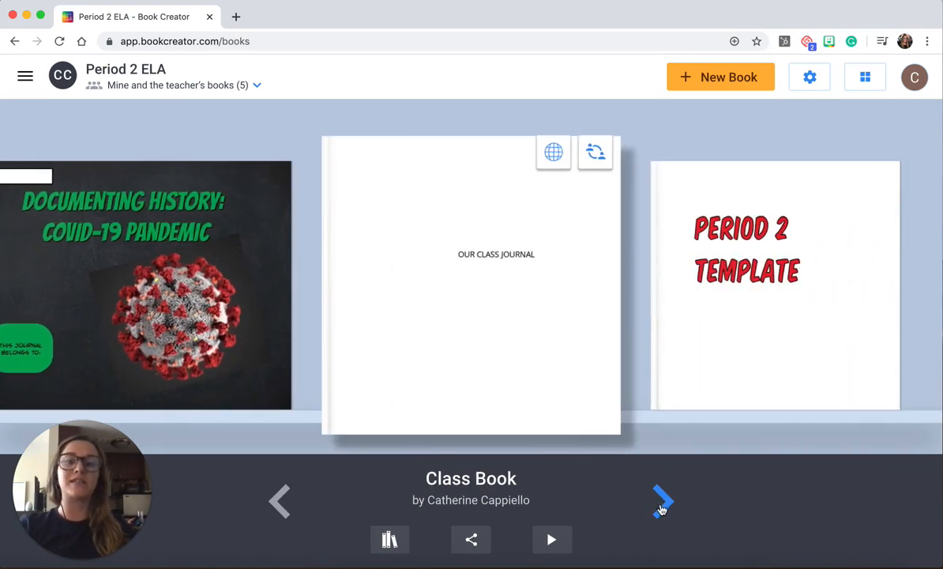
click(662, 501)
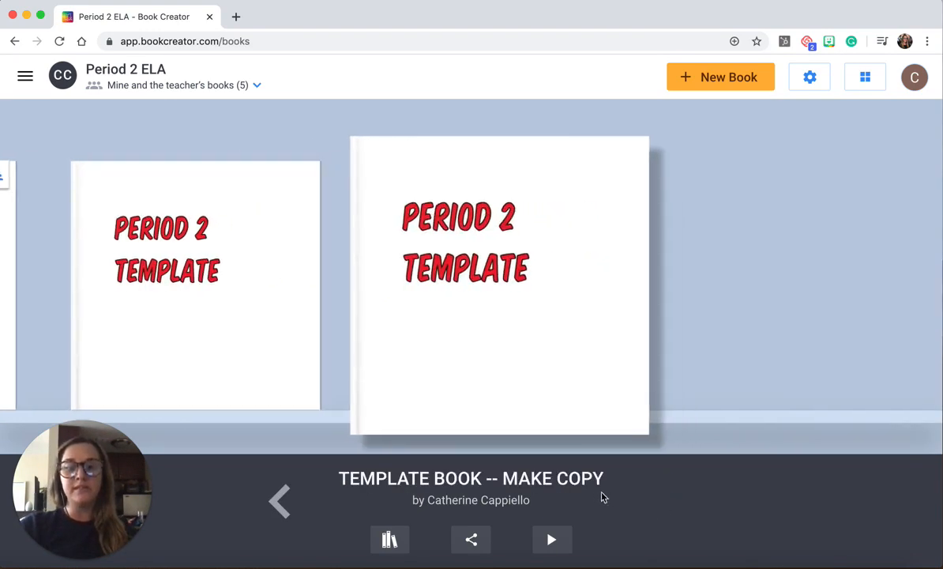
click(279, 501)
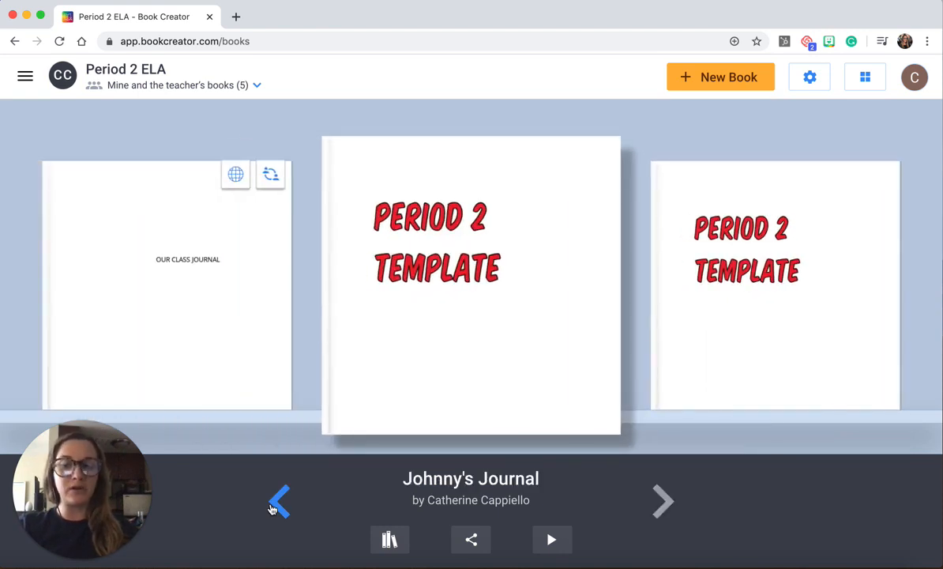
mouse_move(471, 285)
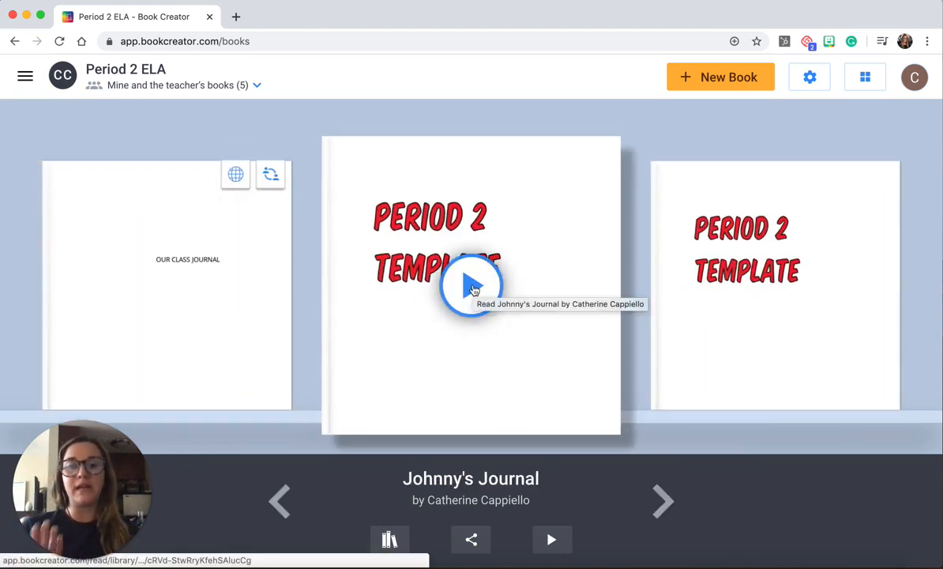
Step: Read Johnny's Journal, flip to the next page and back to the cover, then leave for My Books
click(471, 285)
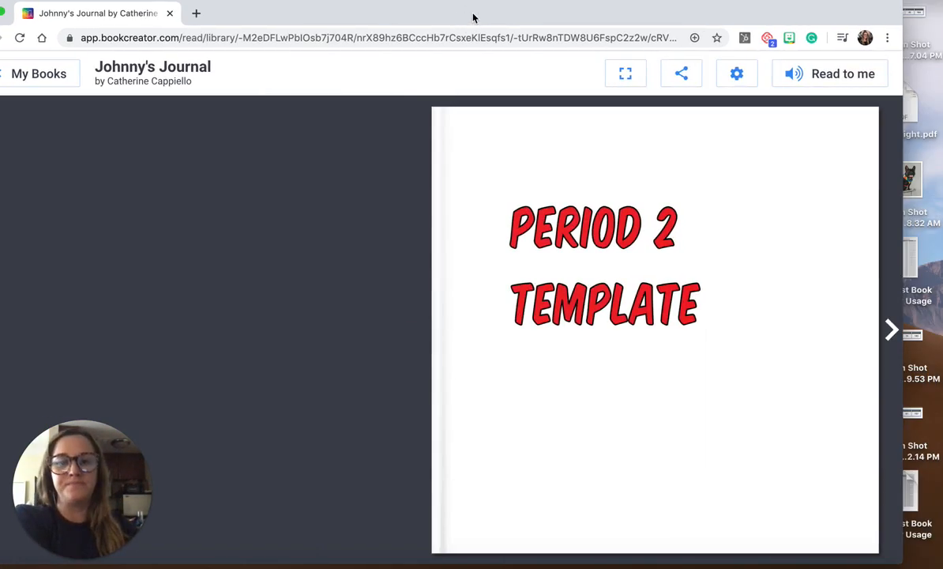
click(891, 330)
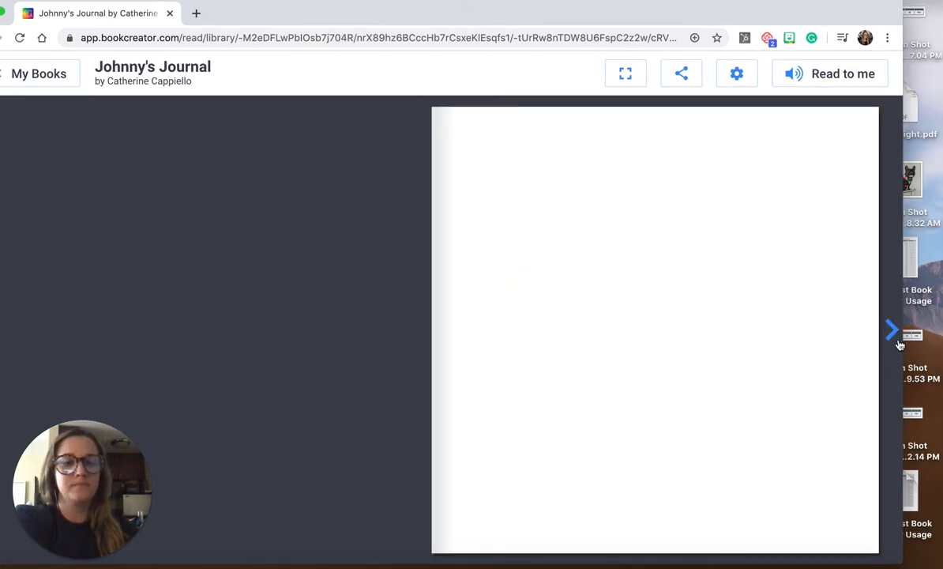
click(893, 329)
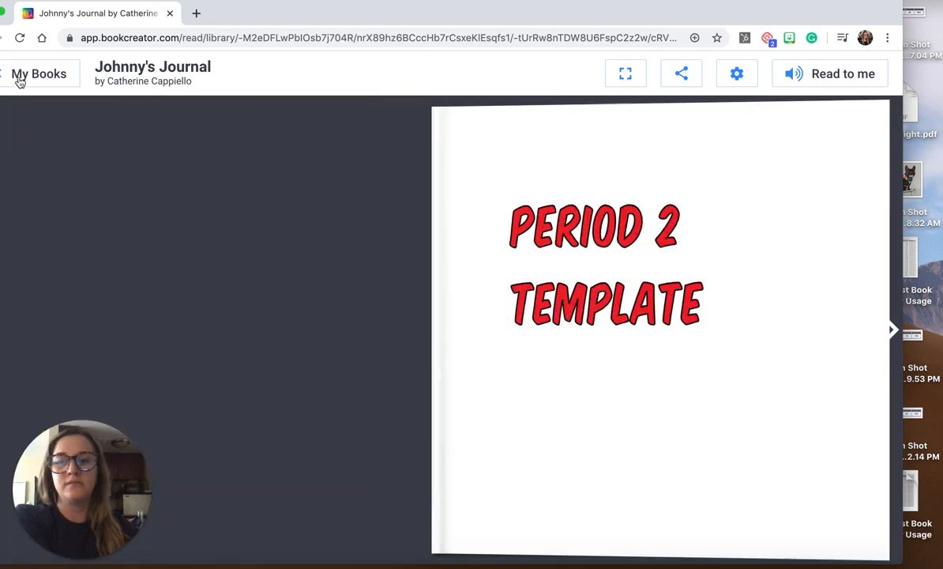
click(42, 72)
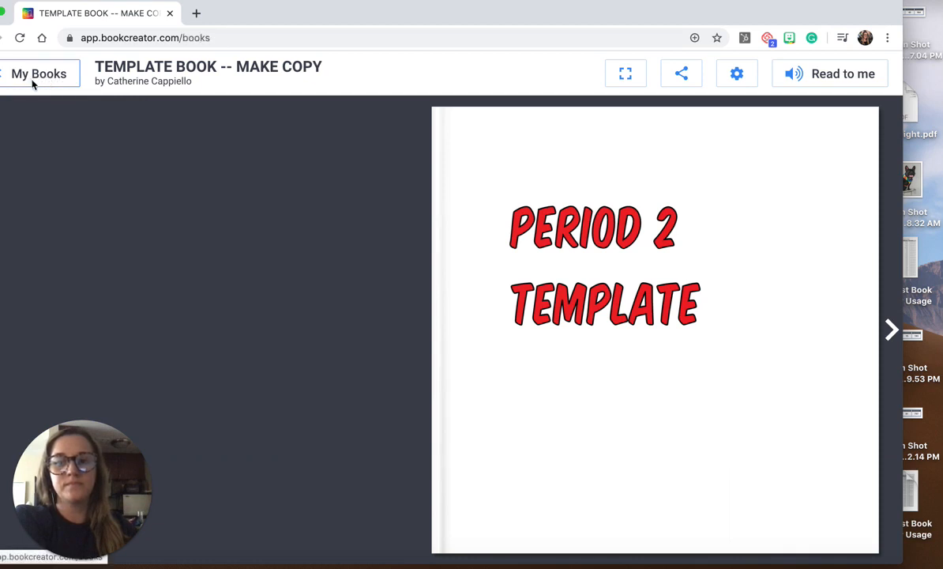
Step: Browse past the Template book and Johnny's Journal until Class Book 'Our Class Journal' is at the front
click(46, 72)
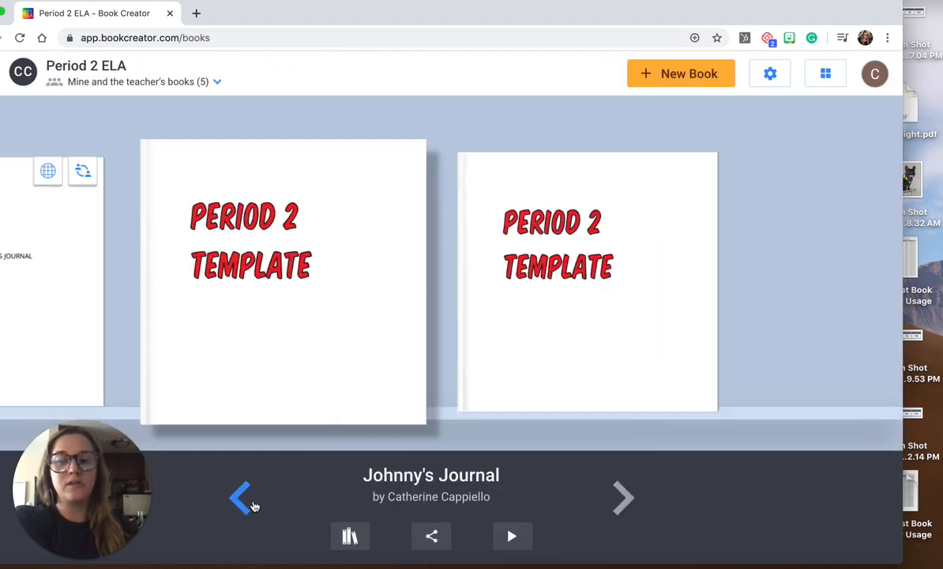
click(241, 498)
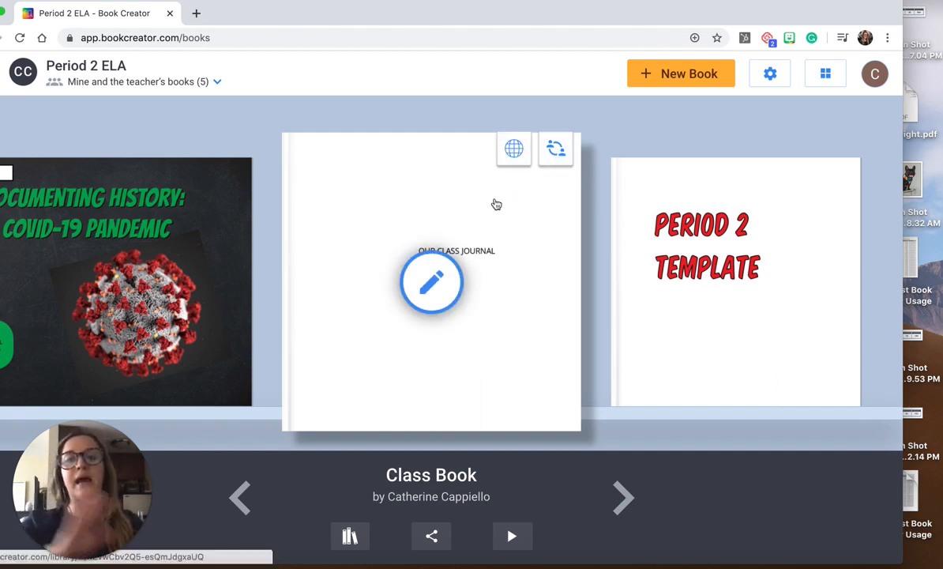
mouse_move(487, 202)
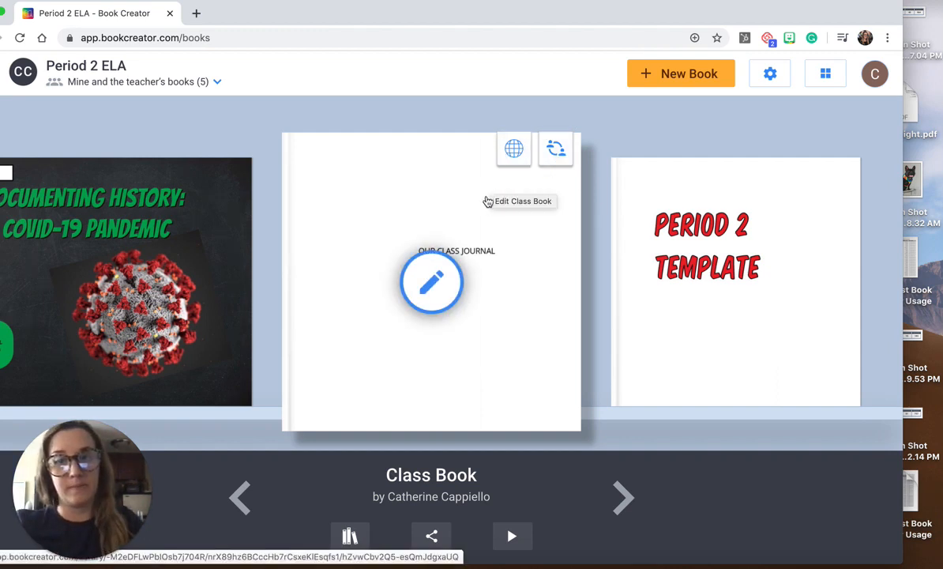
mouse_move(430, 281)
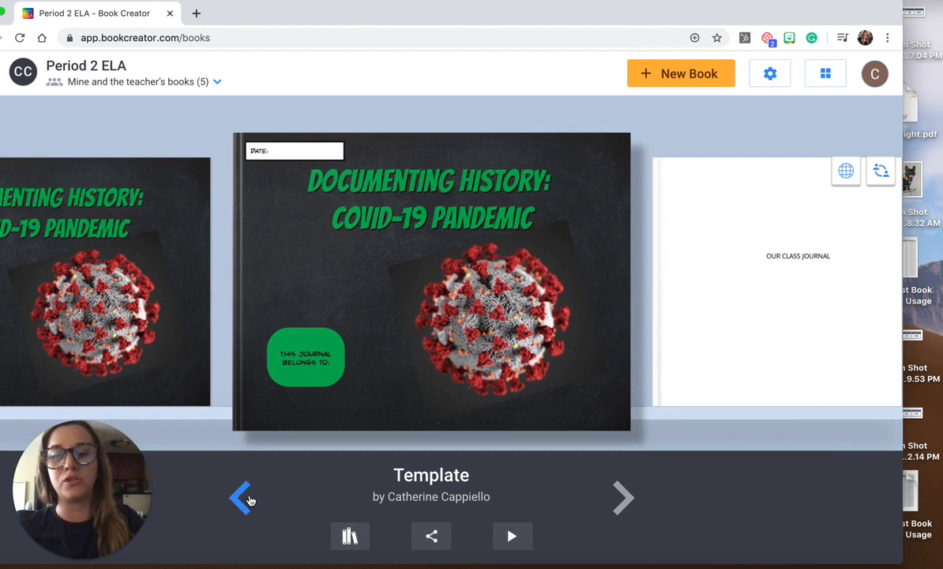
mouse_move(255, 494)
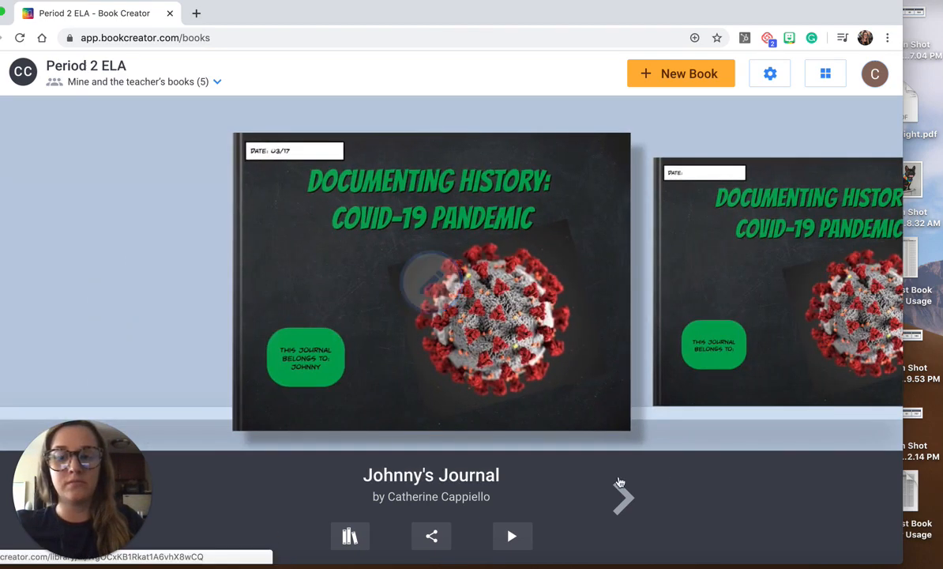
click(623, 500)
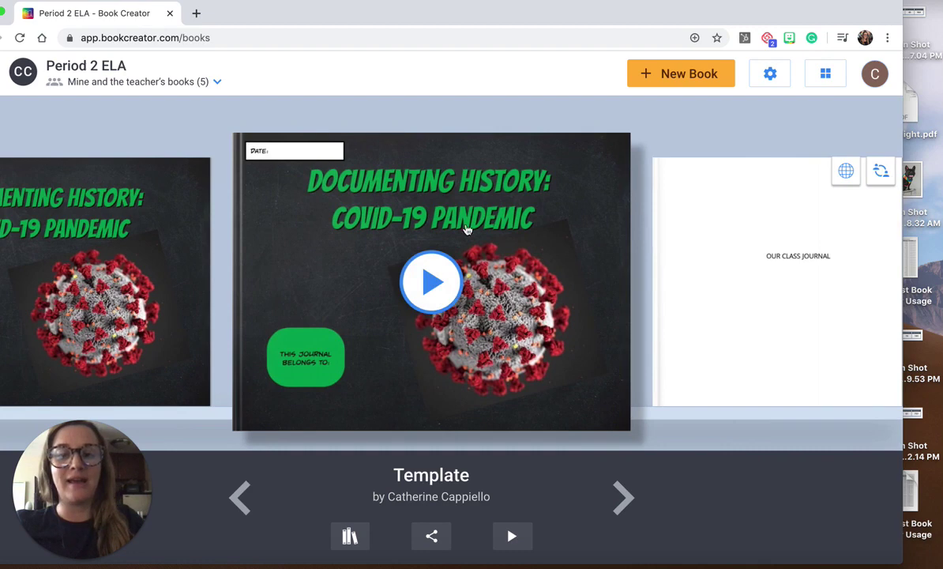
mouse_move(381, 223)
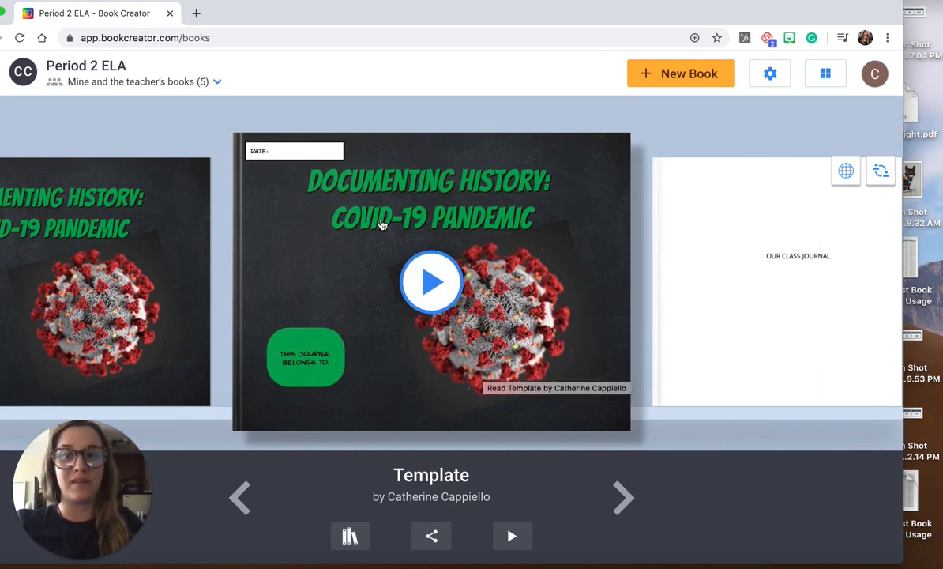
click(621, 498)
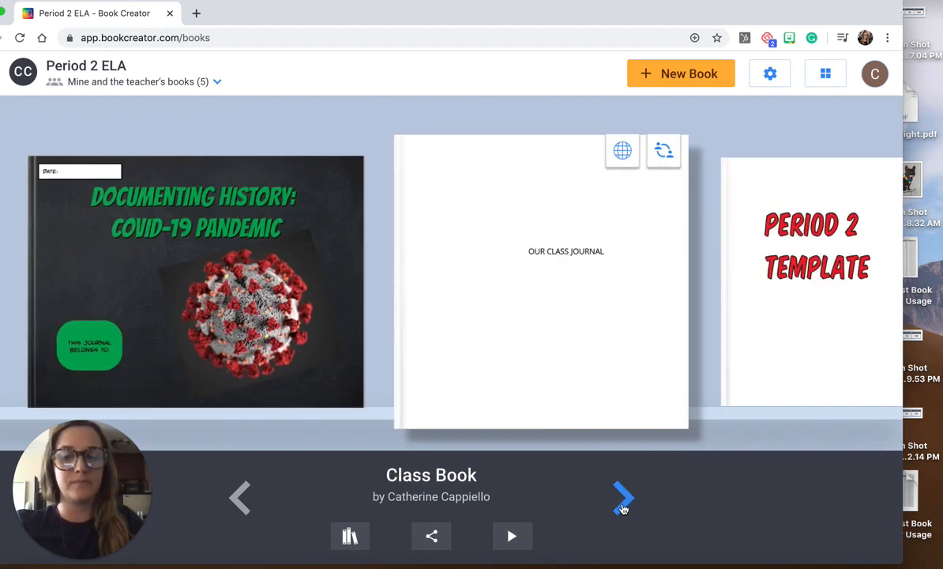
click(621, 498)
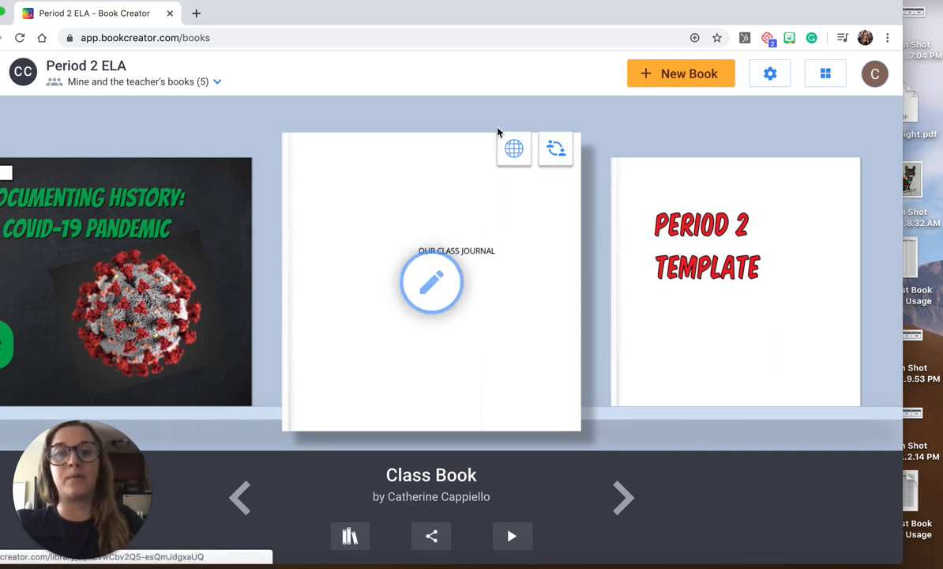
Step: Edit the Class Book, move from its cover to blank page 2 of 3, then return to My Books
click(432, 282)
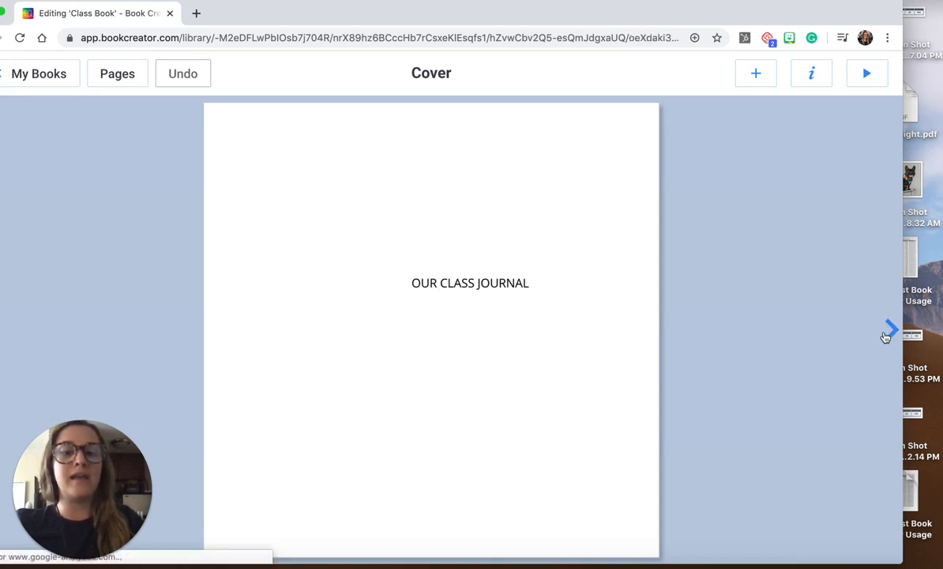
click(891, 330)
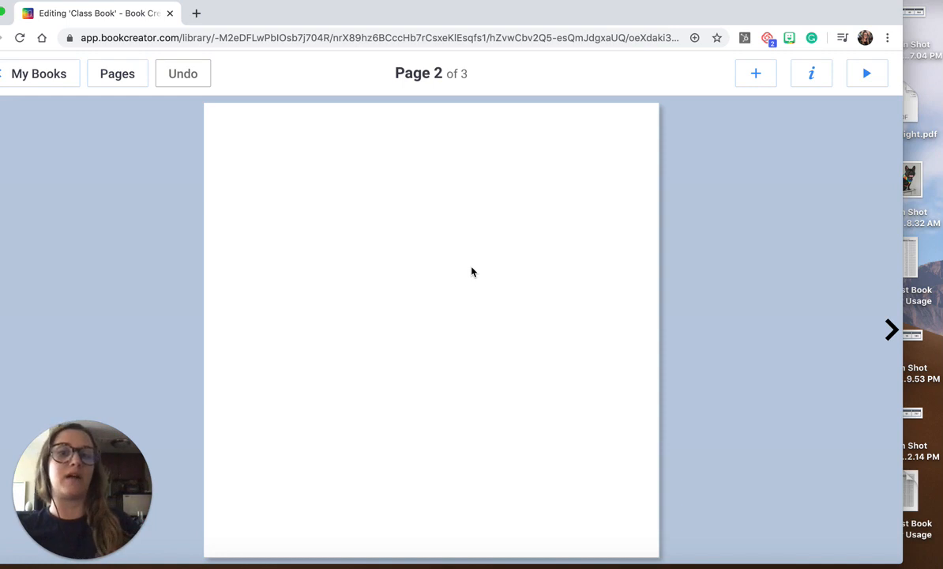
mouse_move(79, 158)
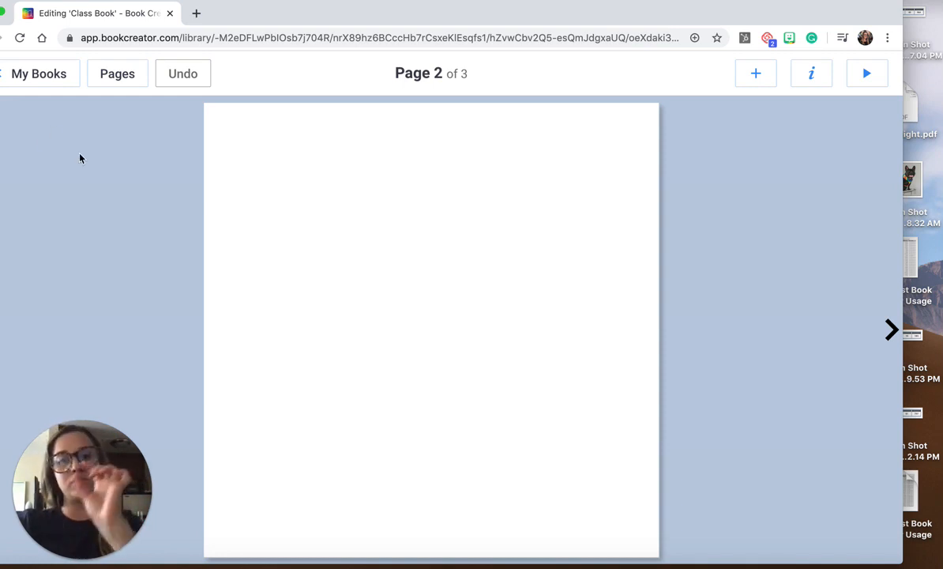
click(38, 72)
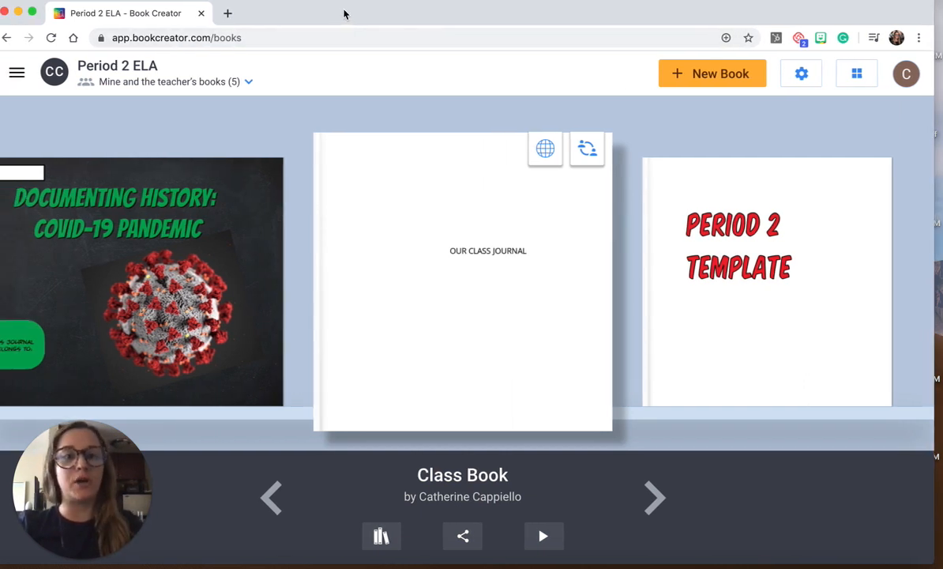
mouse_move(678, 71)
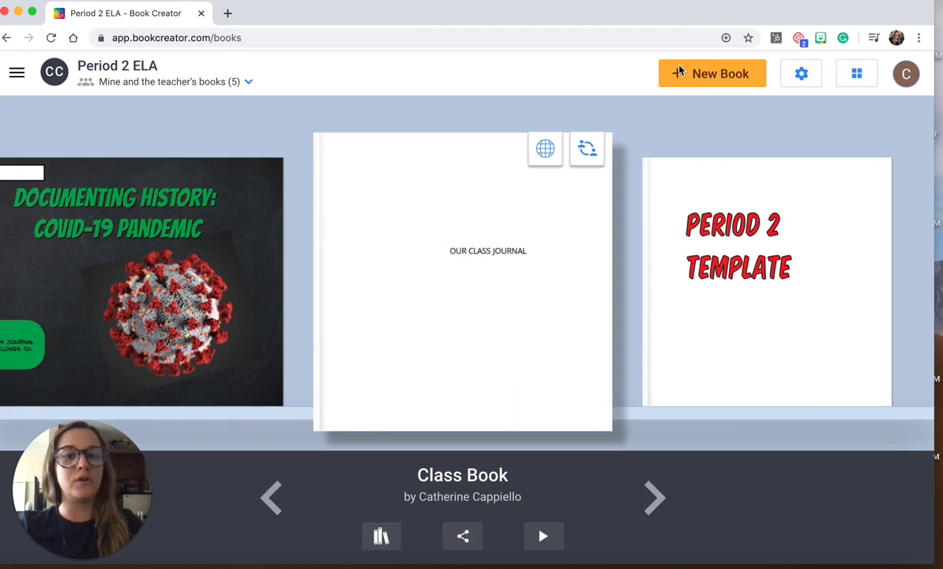
Step: Create a new book using the Landscape 4:3 Comic shape
click(712, 73)
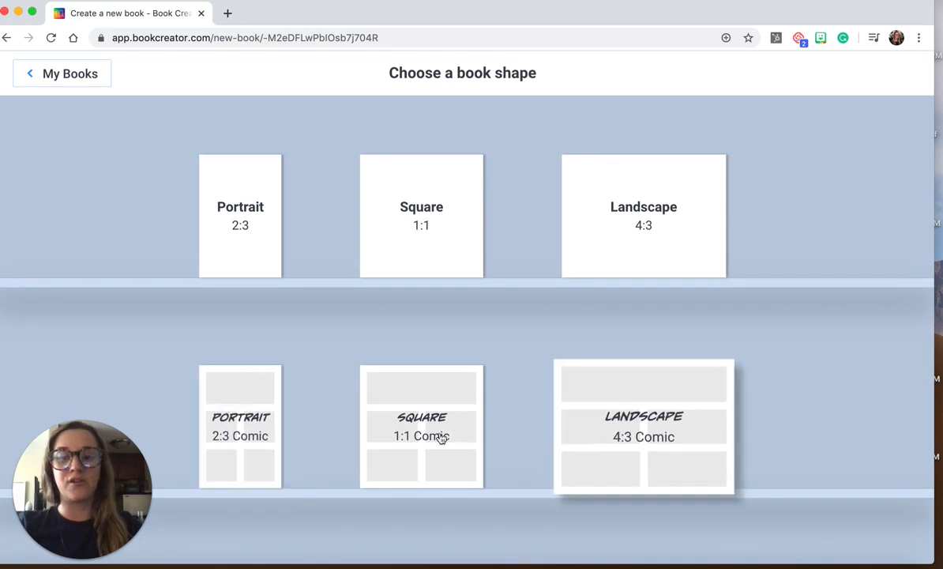
mouse_move(651, 444)
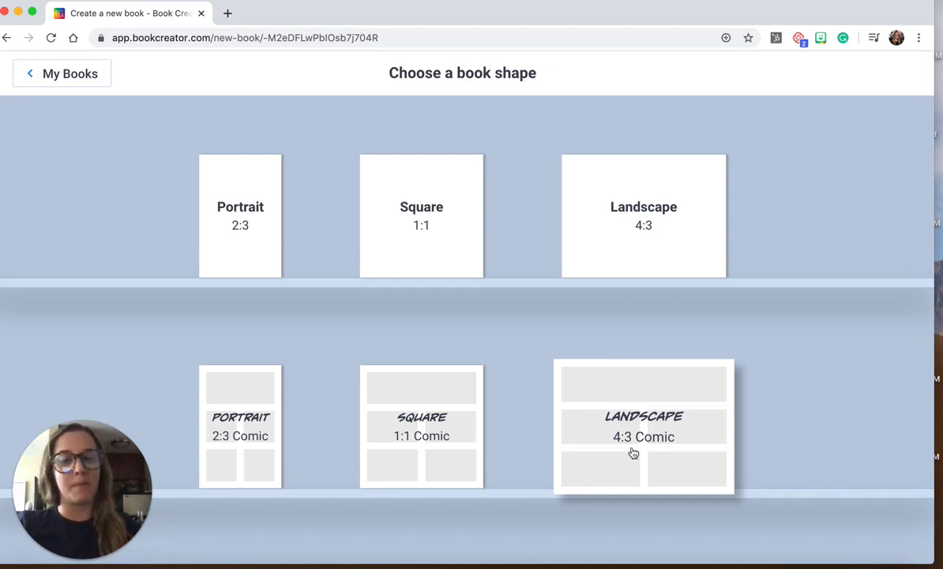
click(642, 427)
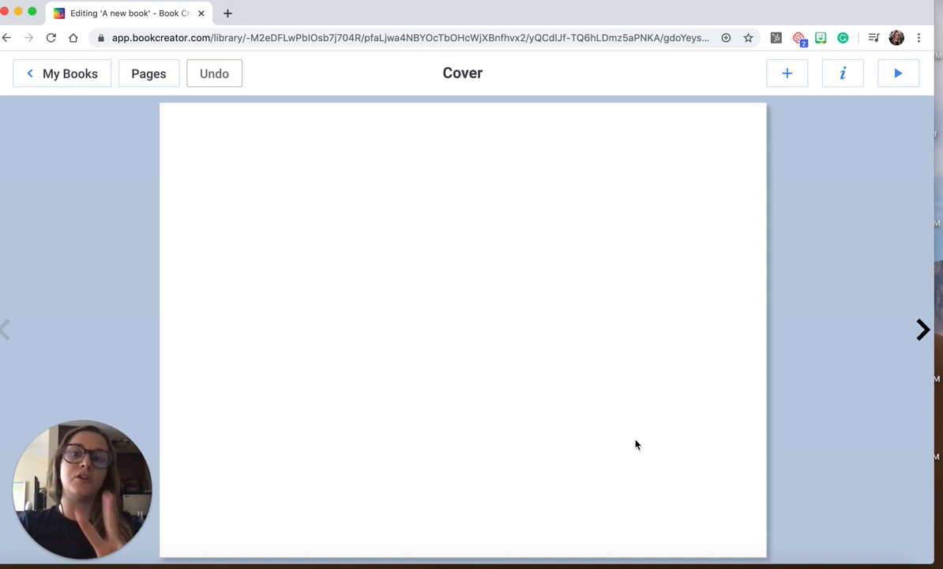
mouse_move(788, 69)
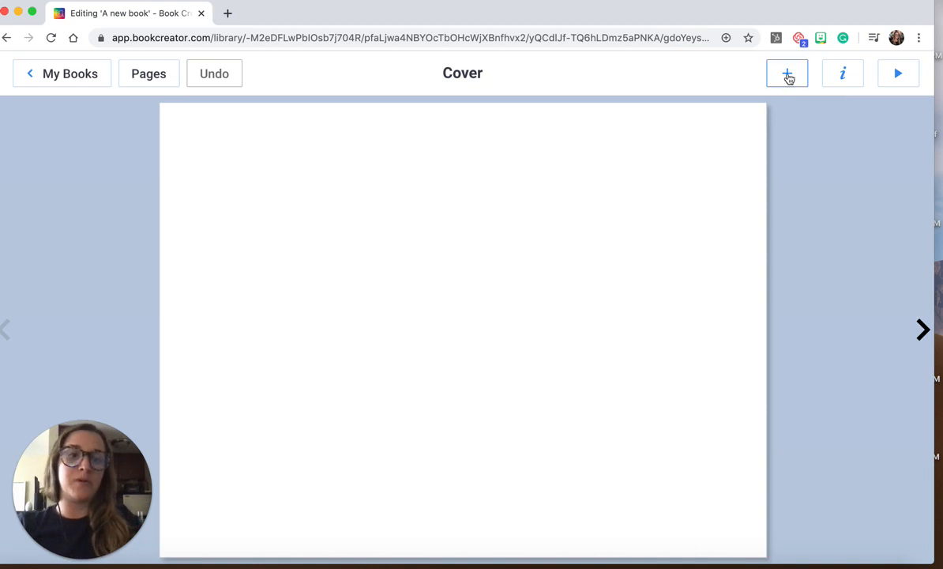
click(787, 73)
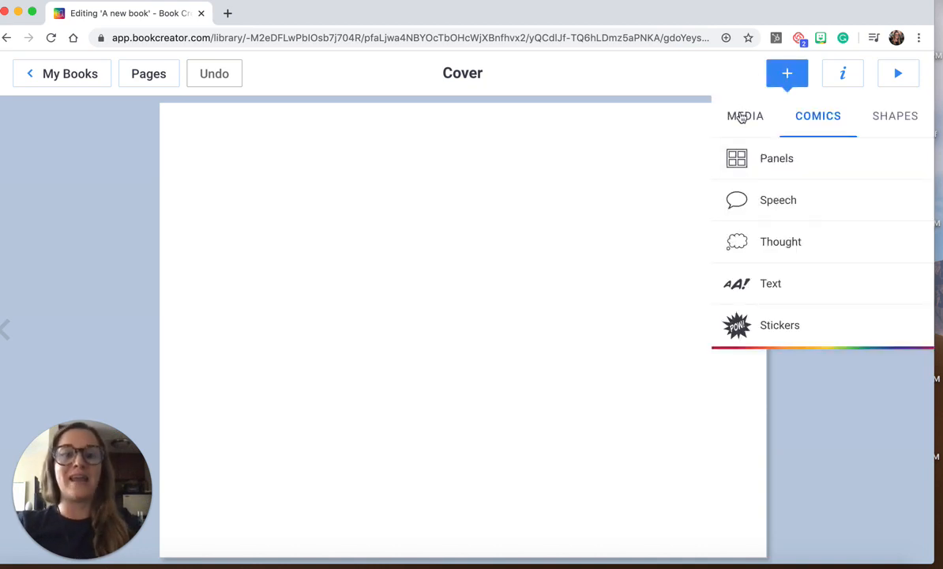
mouse_move(559, 261)
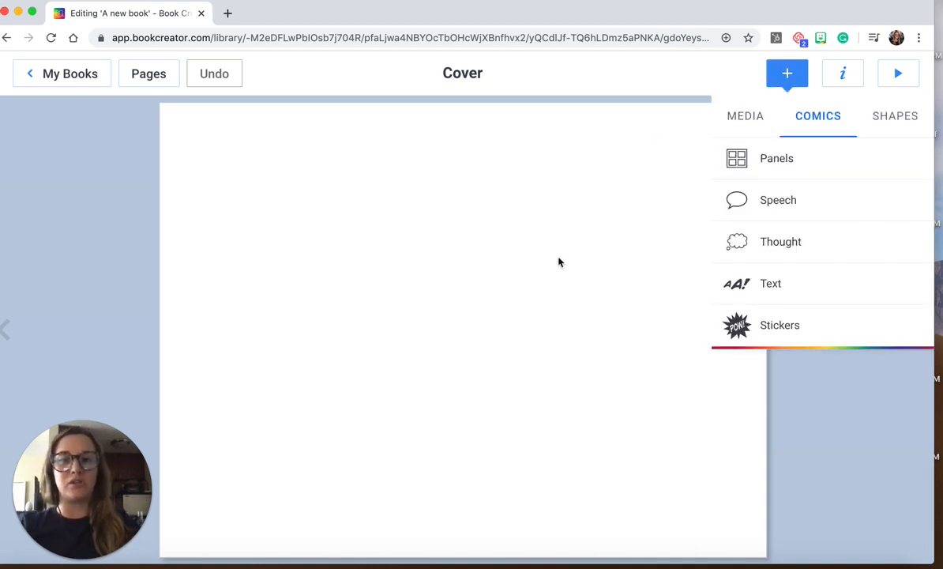
click(745, 116)
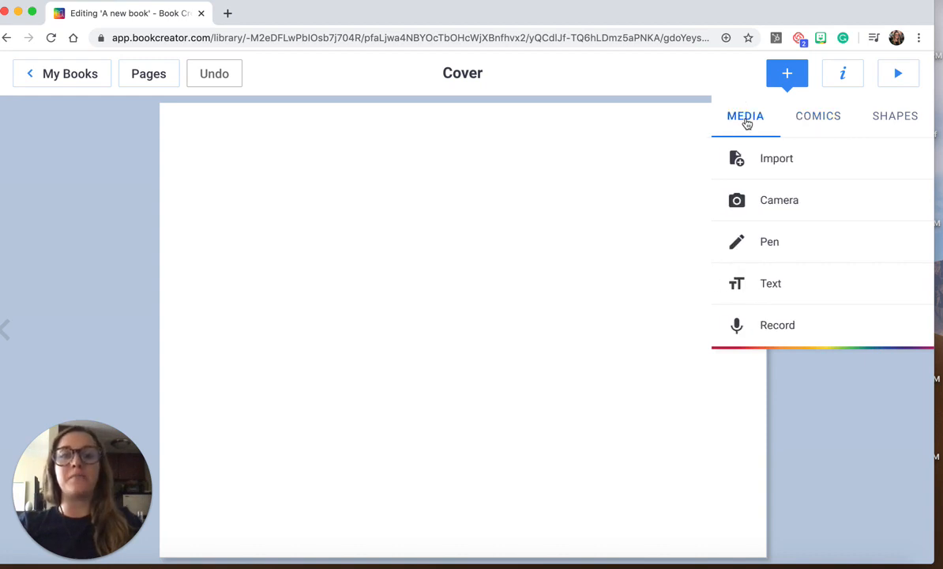
mouse_move(733, 118)
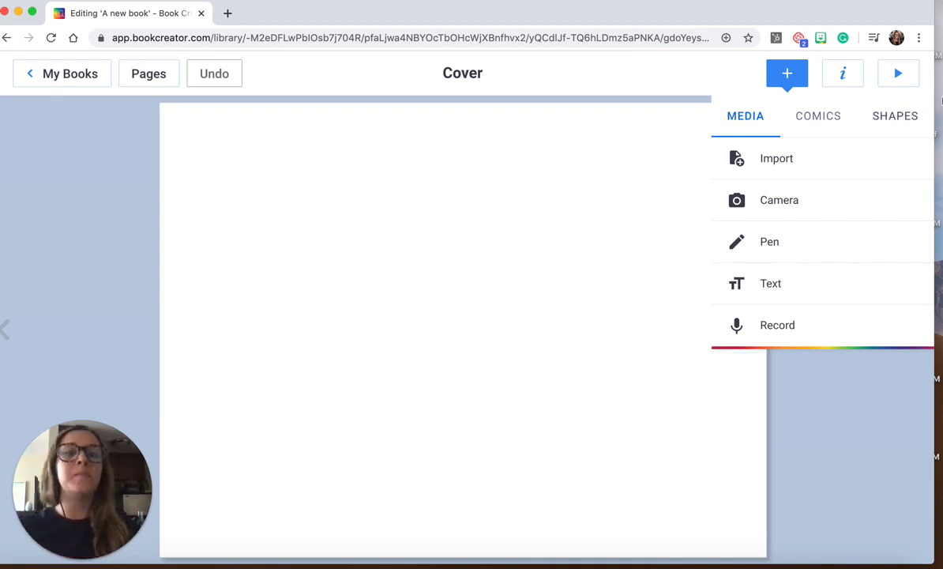
click(842, 73)
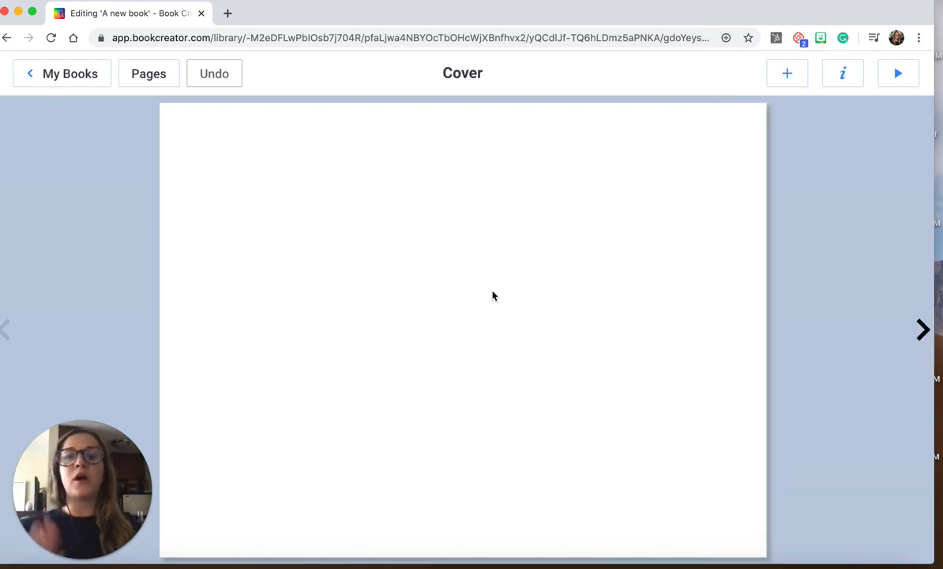
Step: Try the red starburst comic background, then apply the parchment texture from Textures to the cover
click(842, 74)
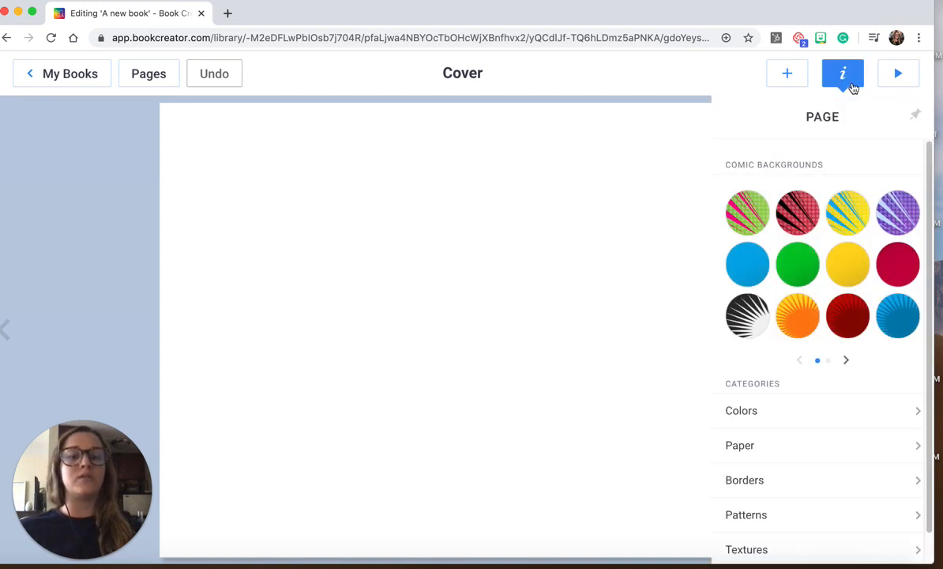
click(846, 316)
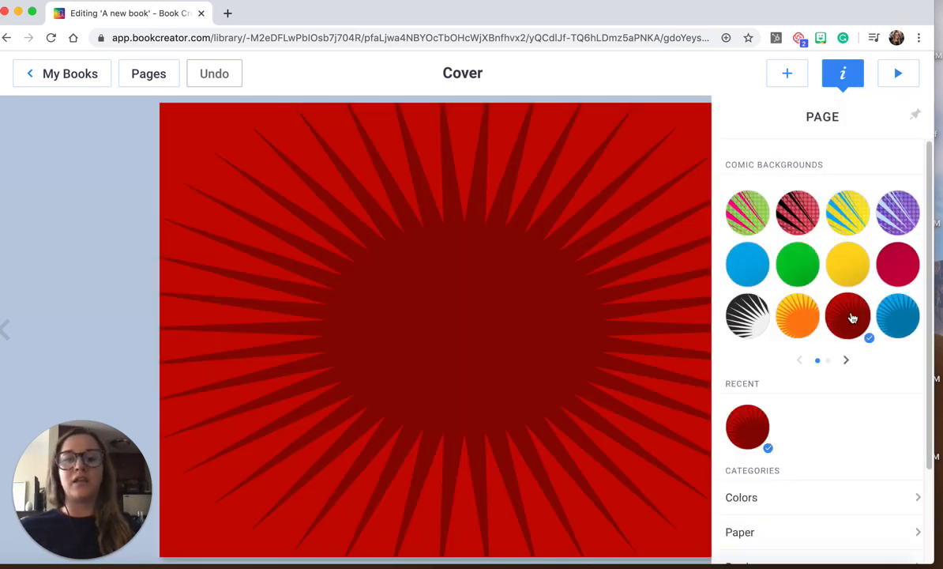
scroll(down, 3)
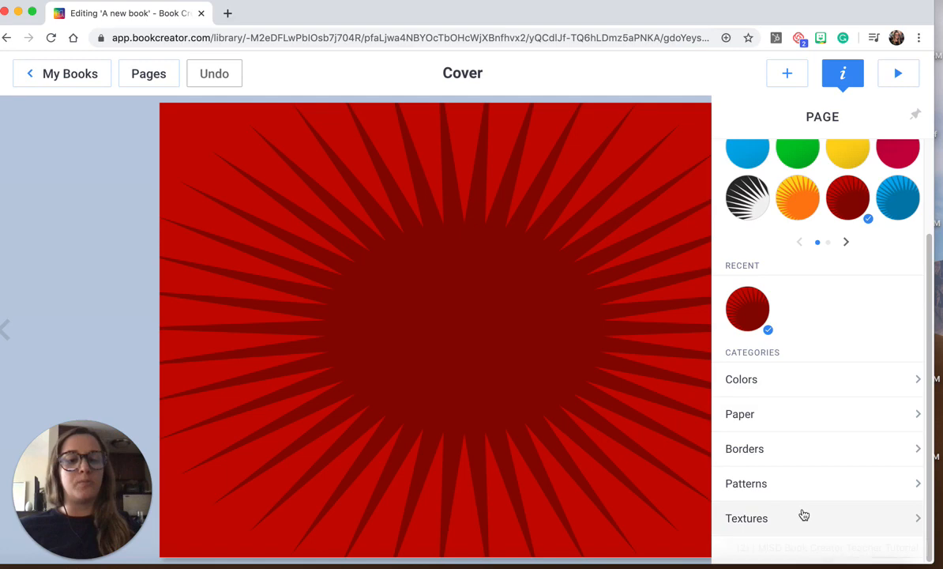
click(746, 517)
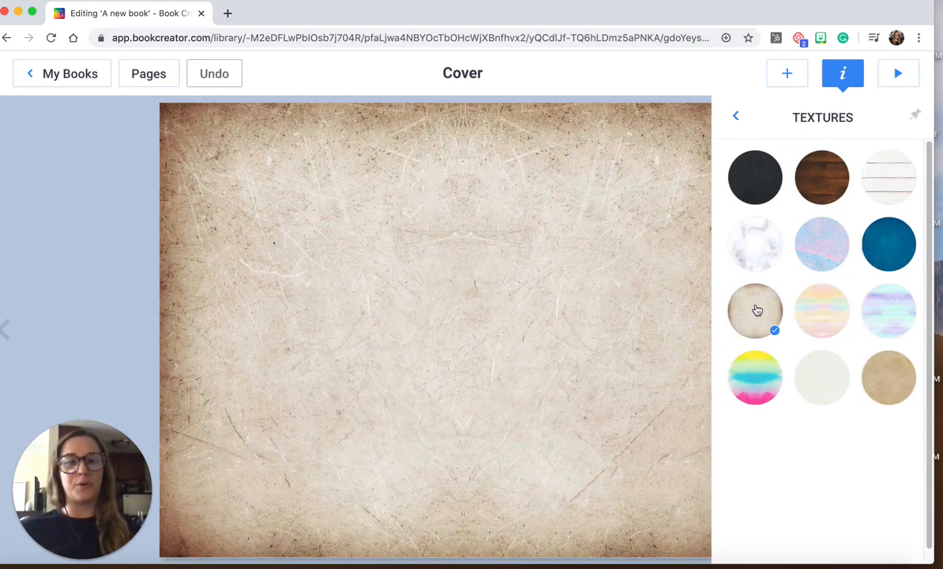
click(842, 73)
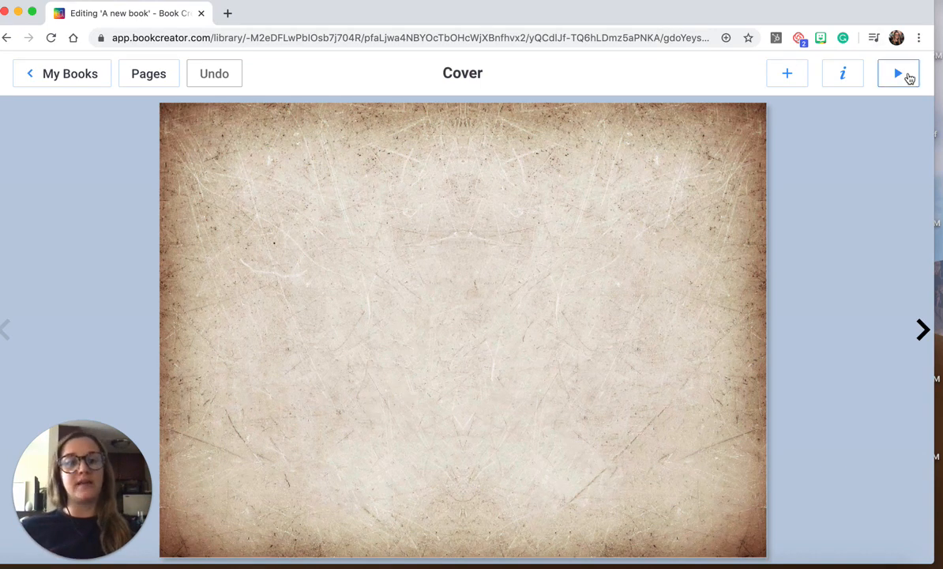
click(898, 73)
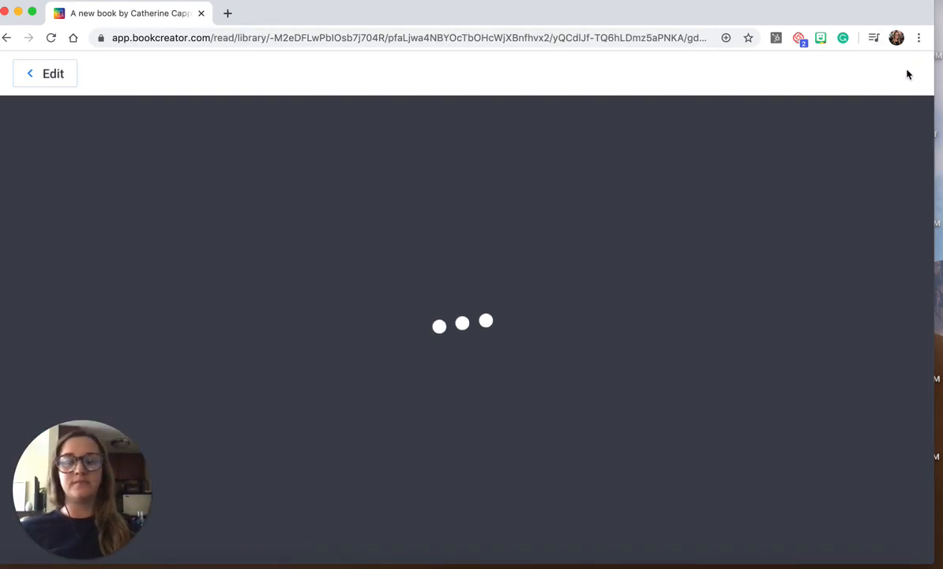
mouse_move(872, 294)
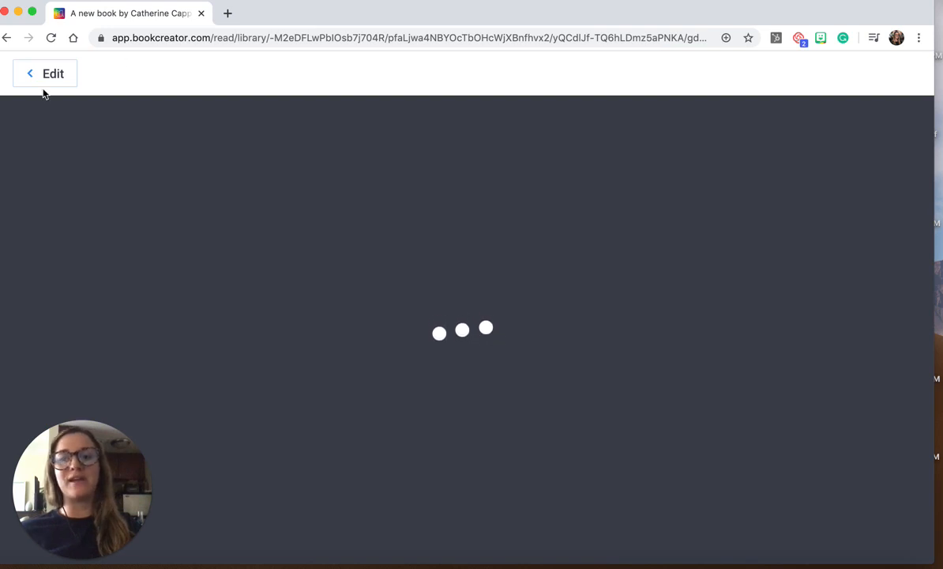
click(48, 73)
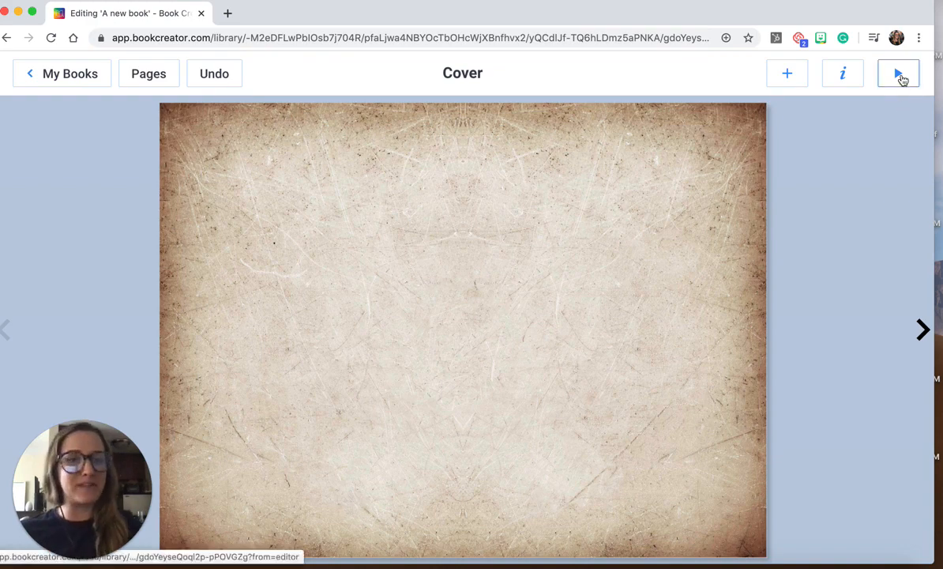
click(899, 73)
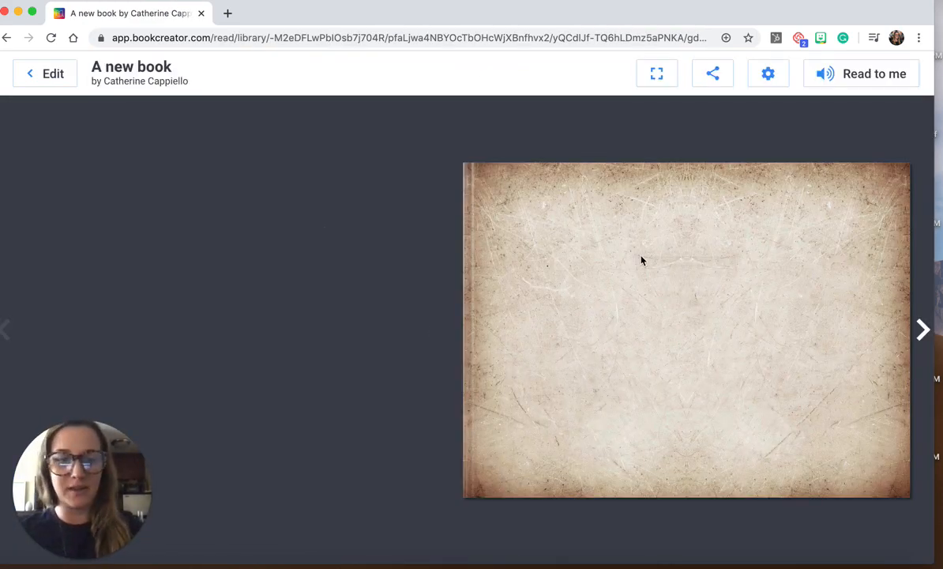
click(923, 331)
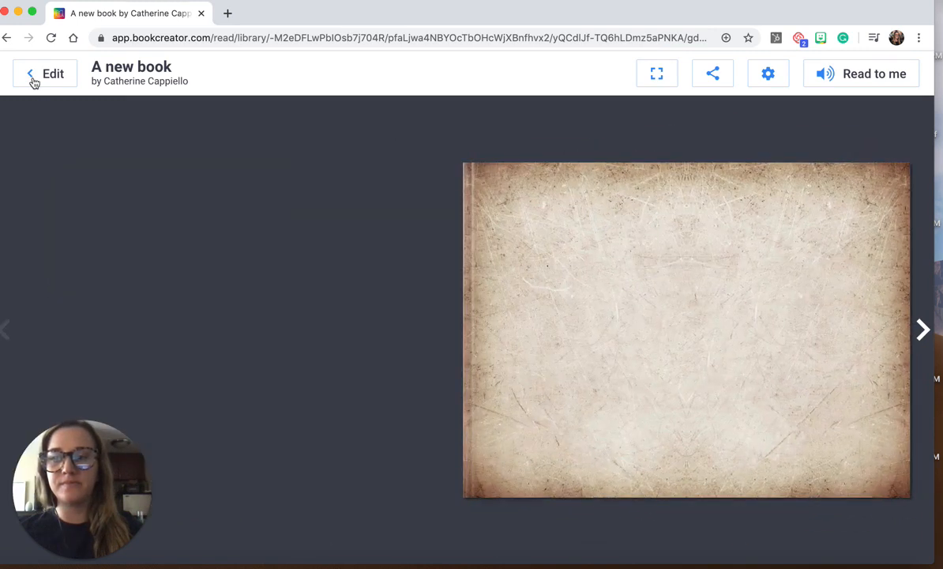
click(50, 74)
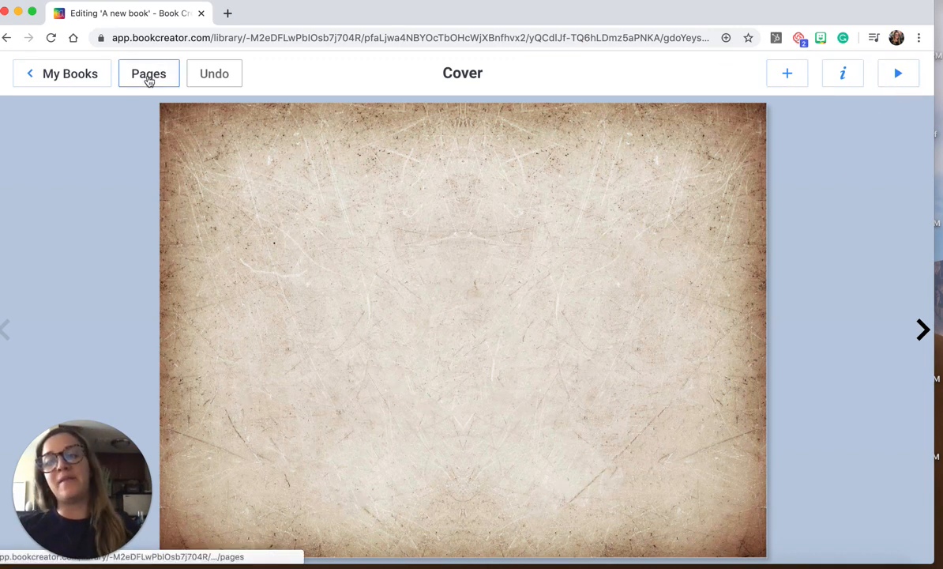
click(148, 74)
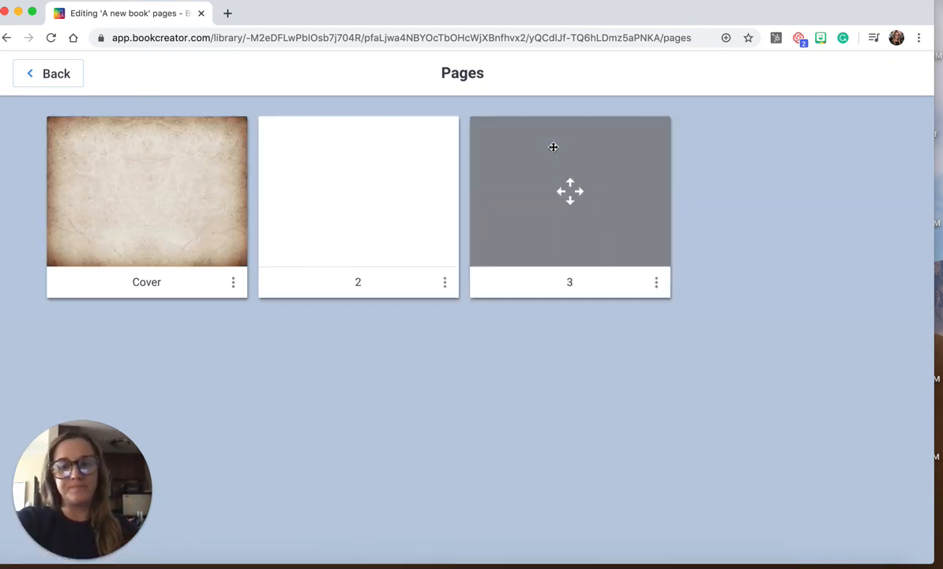
click(445, 282)
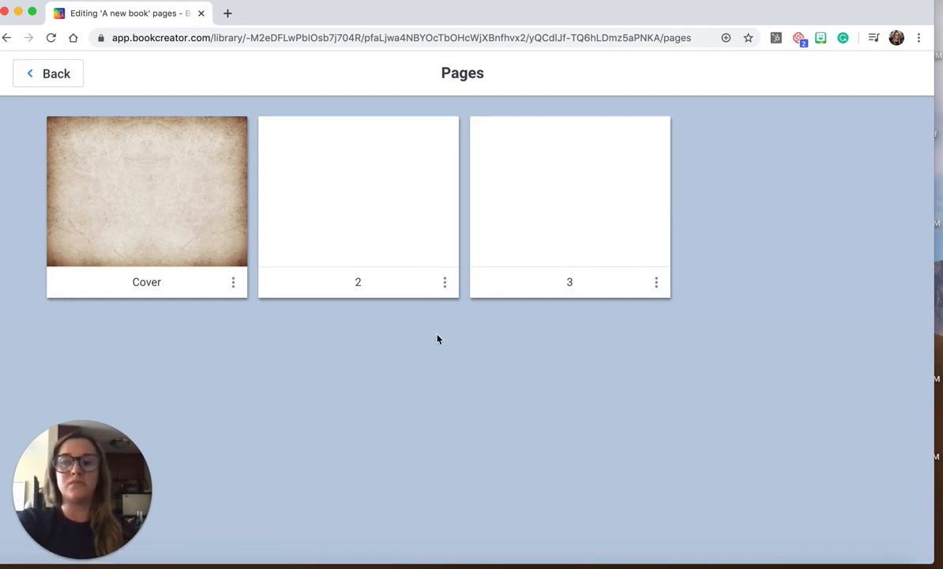
click(146, 191)
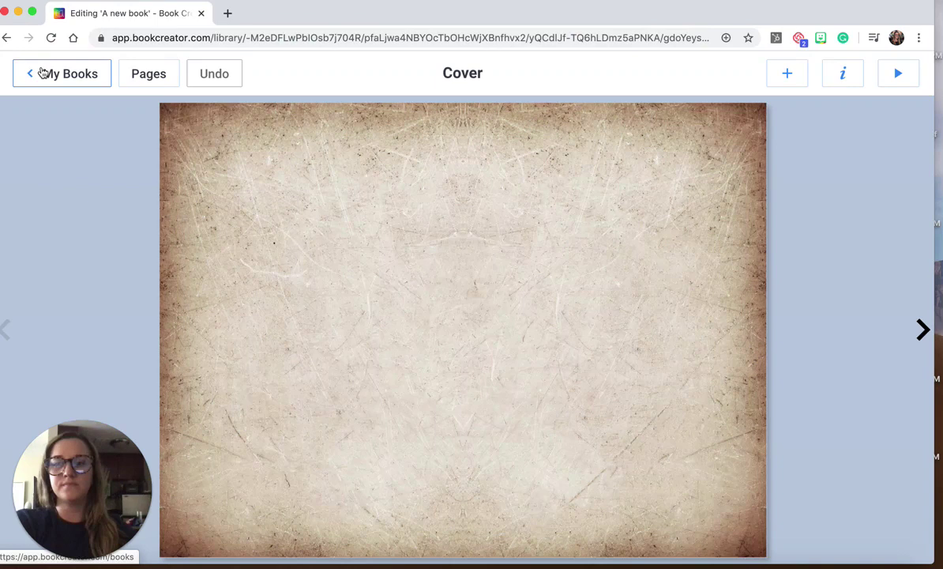
Step: Go to My Books, browse along the Period 2 ELA shelf and back to 'A new book'
click(61, 72)
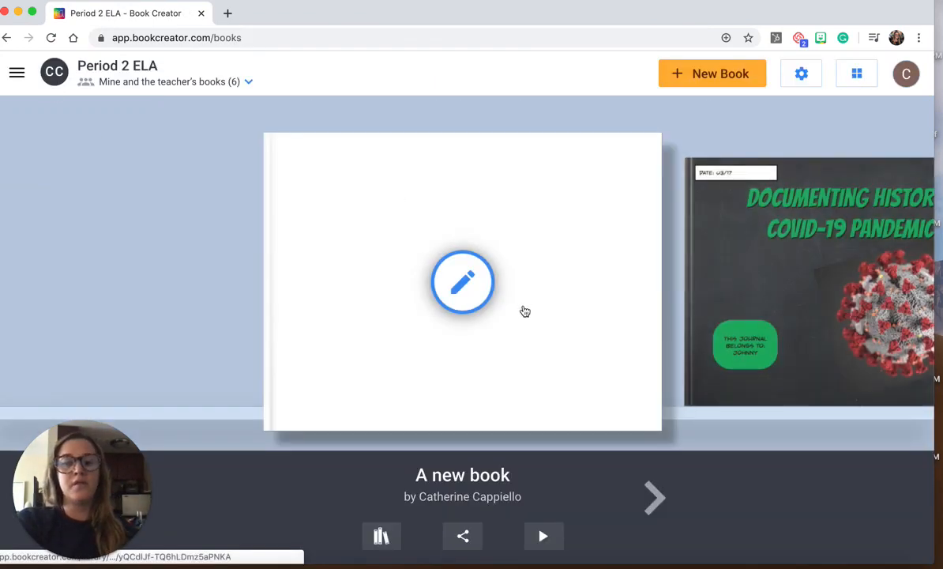
click(652, 497)
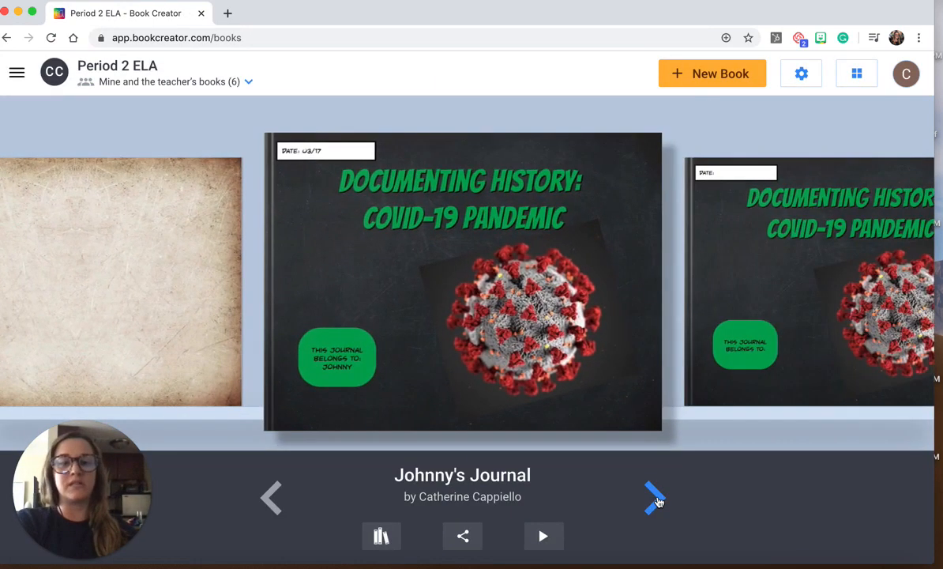
click(651, 500)
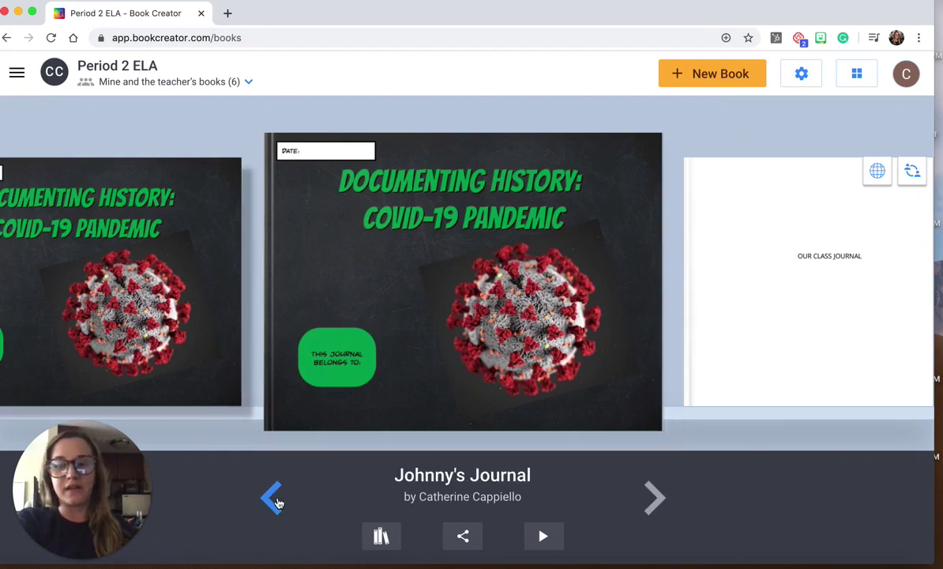
click(270, 497)
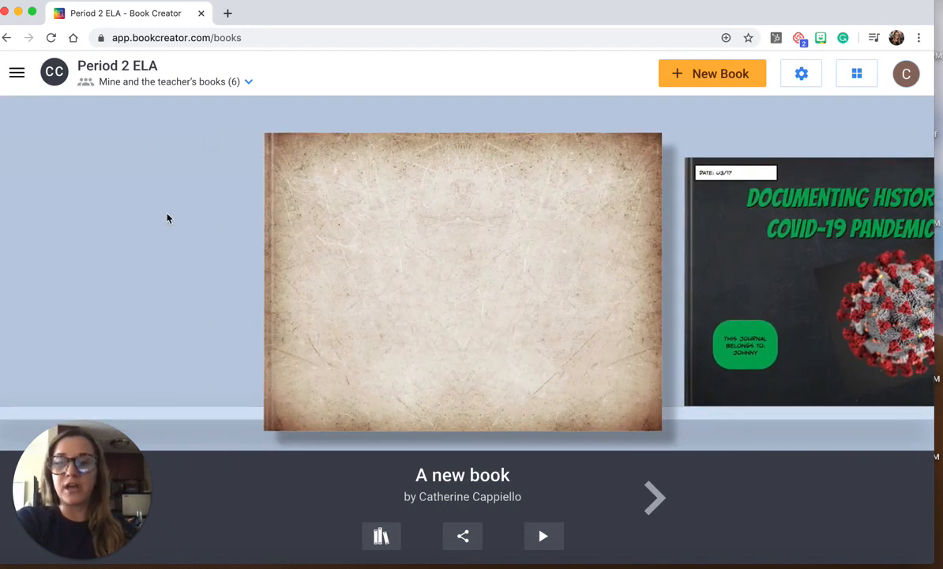
mouse_move(191, 175)
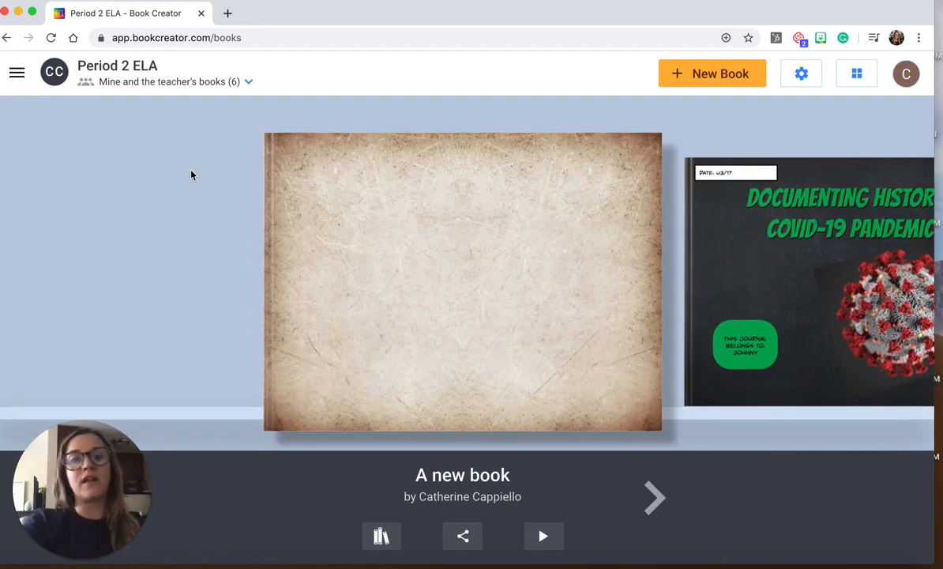
mouse_move(123, 120)
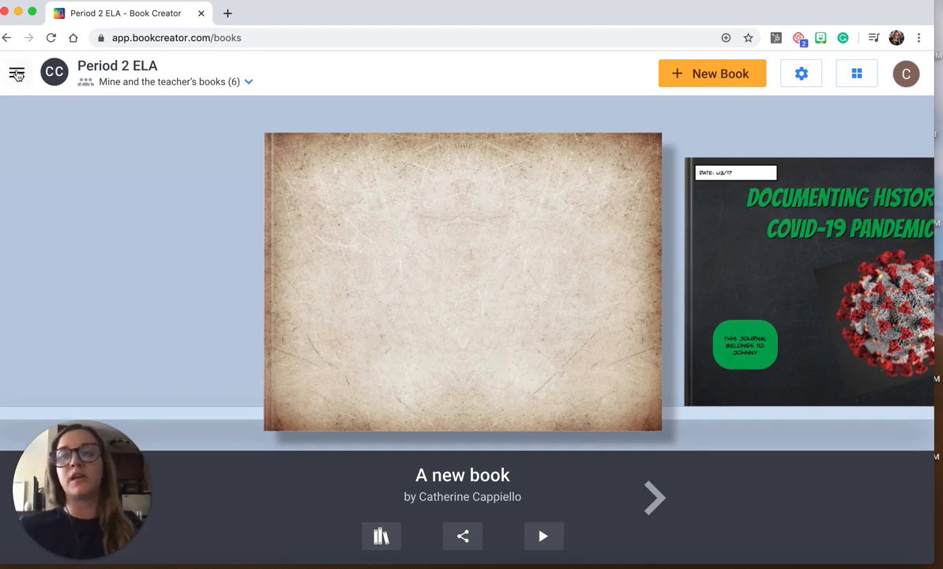
Step: Show My Libraries and start the Join a library prompt
click(17, 73)
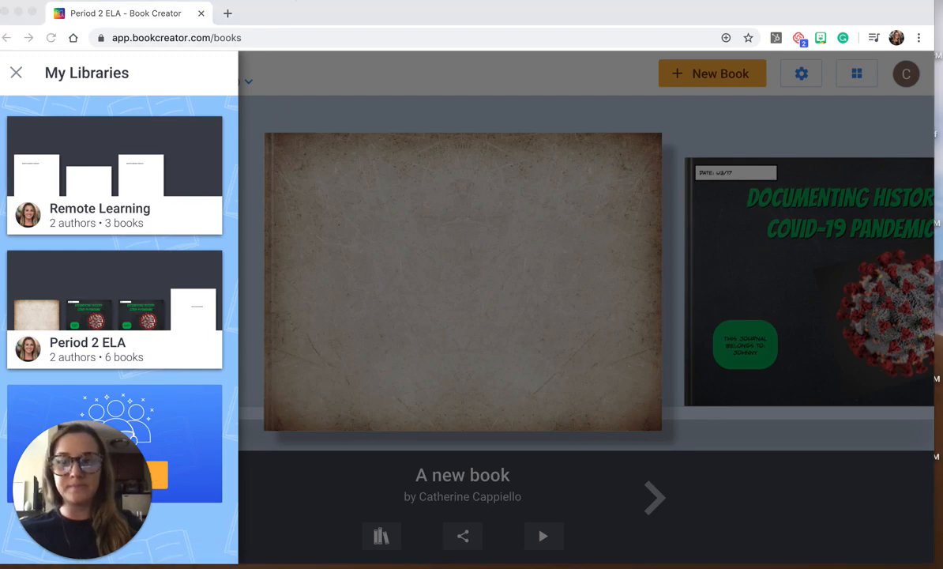
click(185, 475)
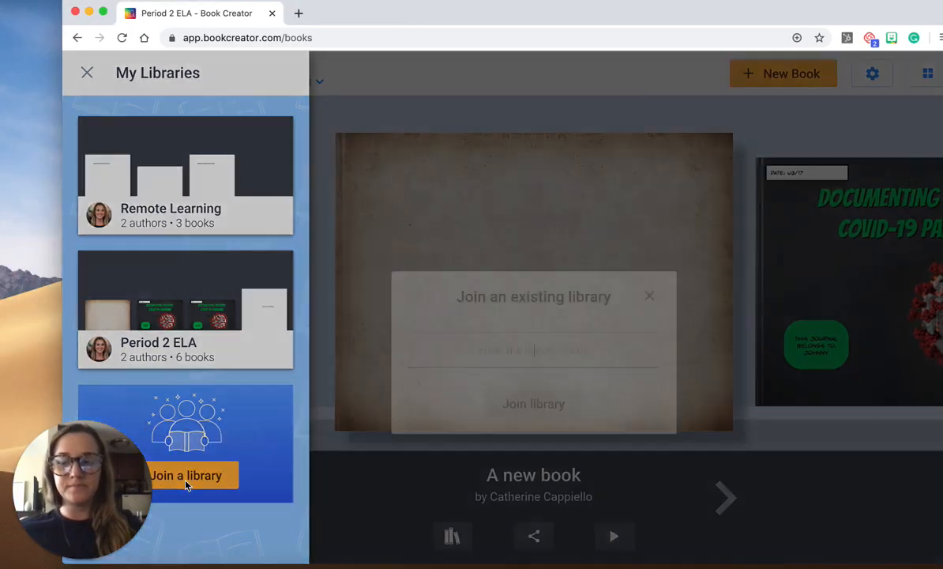